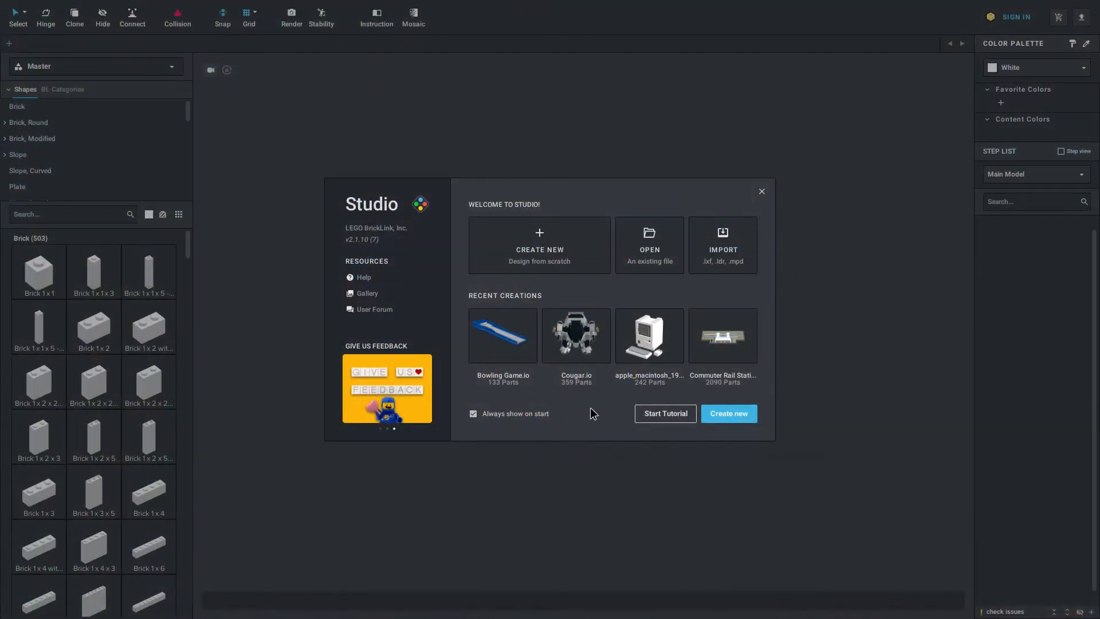
mouse_move(554, 437)
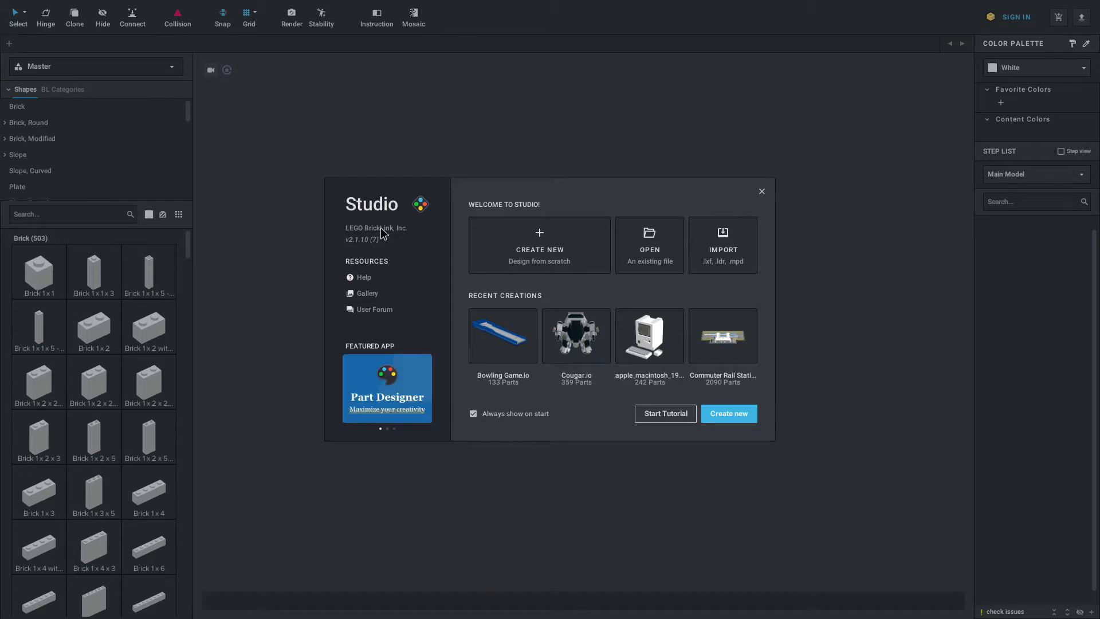
mouse_move(648, 335)
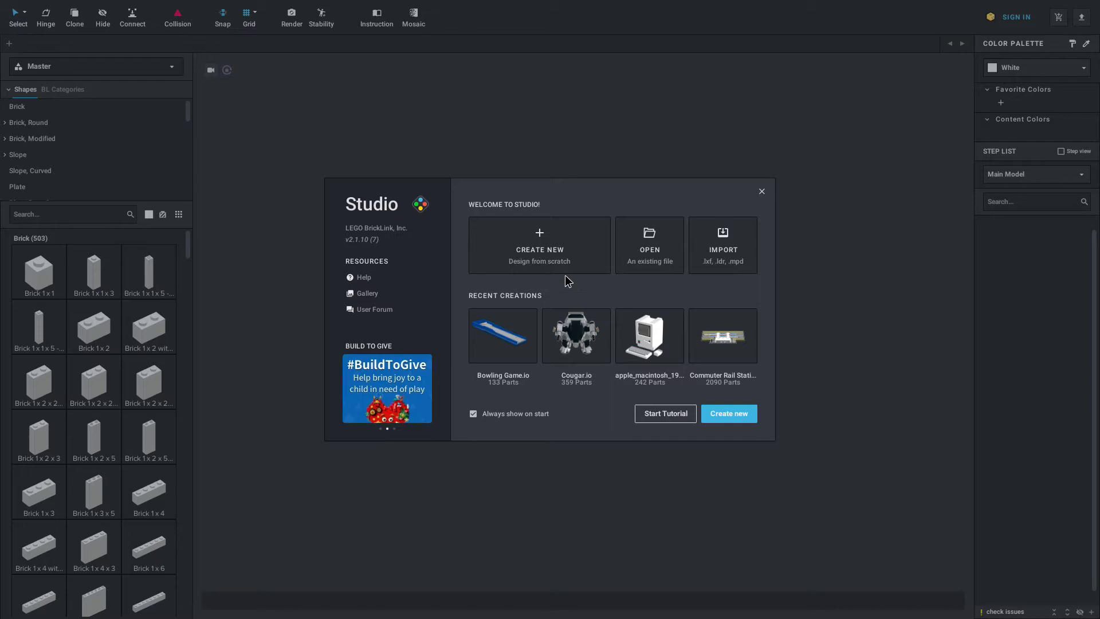
mouse_move(557, 242)
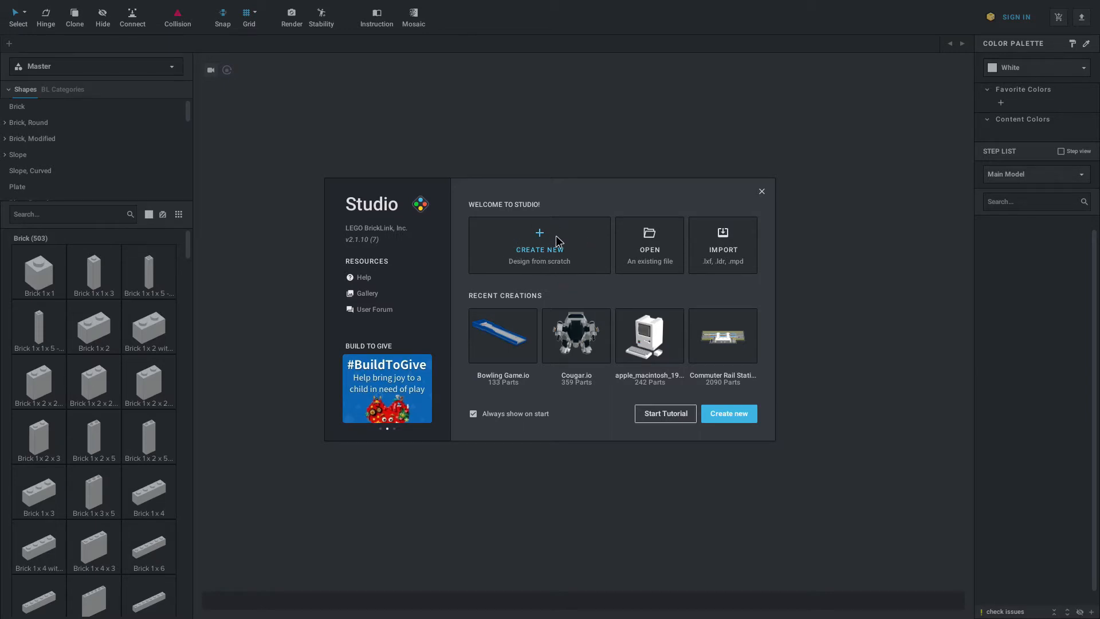
mouse_move(657, 263)
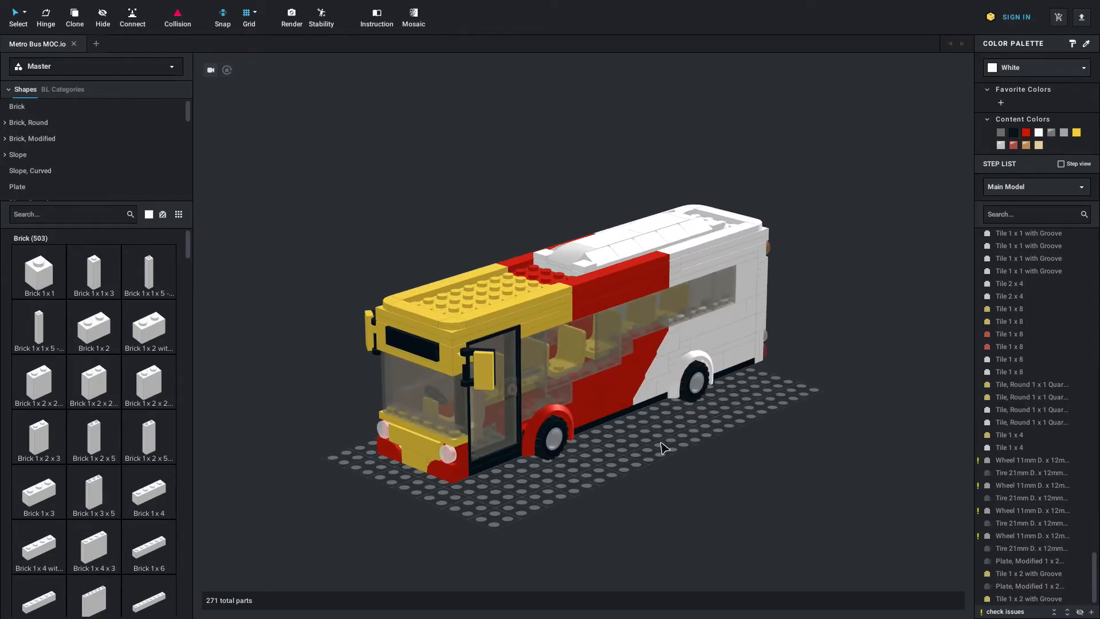
mouse_move(113, 493)
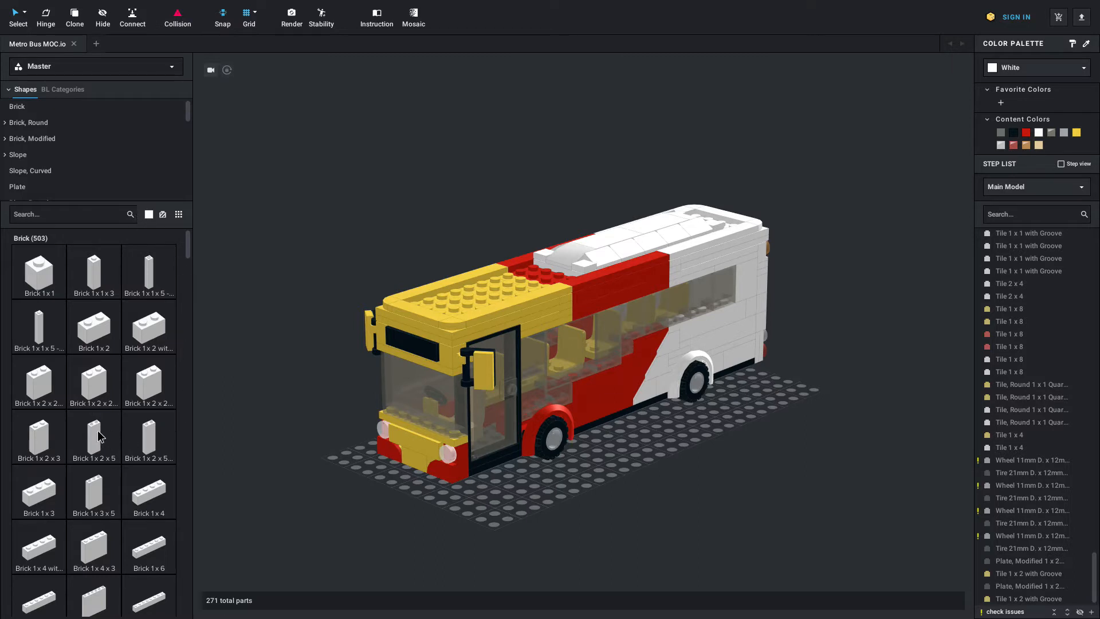
mouse_move(121, 324)
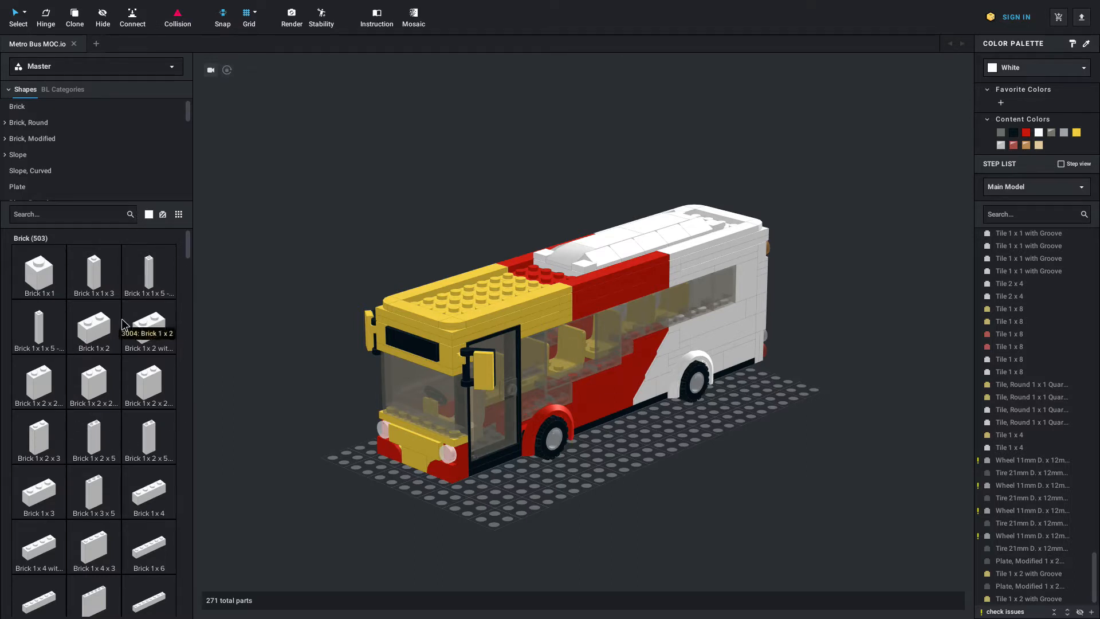
- Browse the Shapes panel and toggle the palette between compact icons and labelled thumbnails
scroll(down, 3)
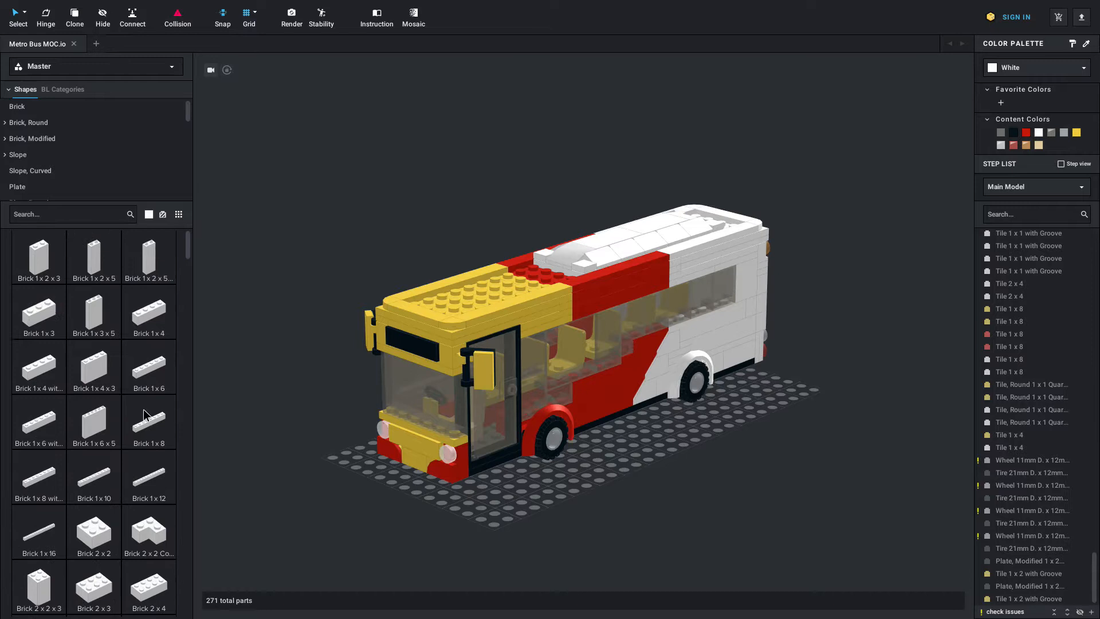
click(16, 106)
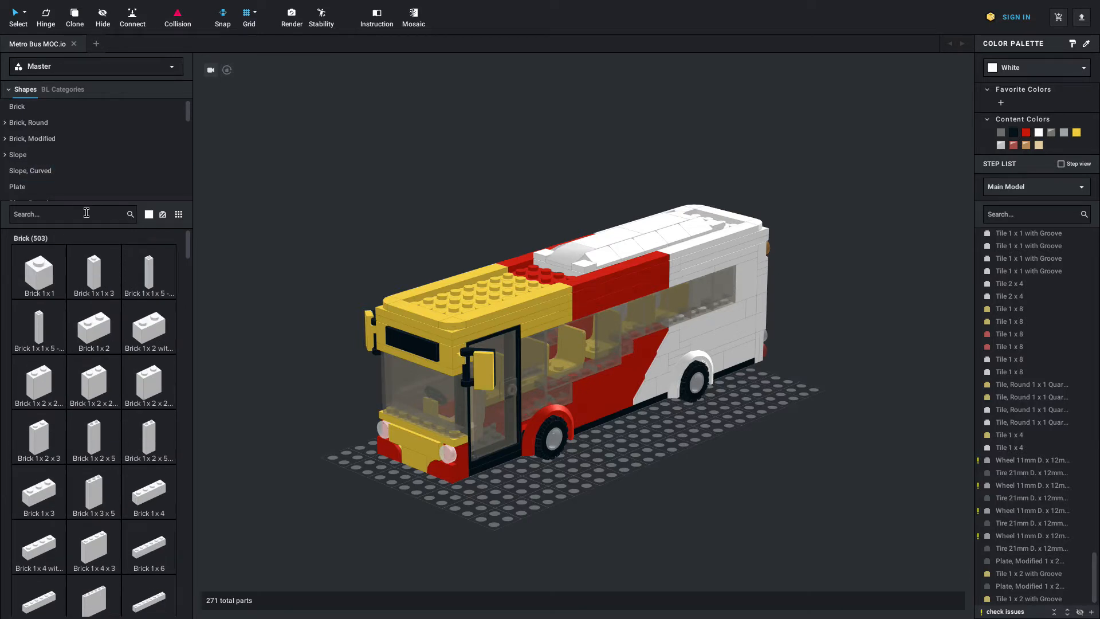
mouse_move(162, 215)
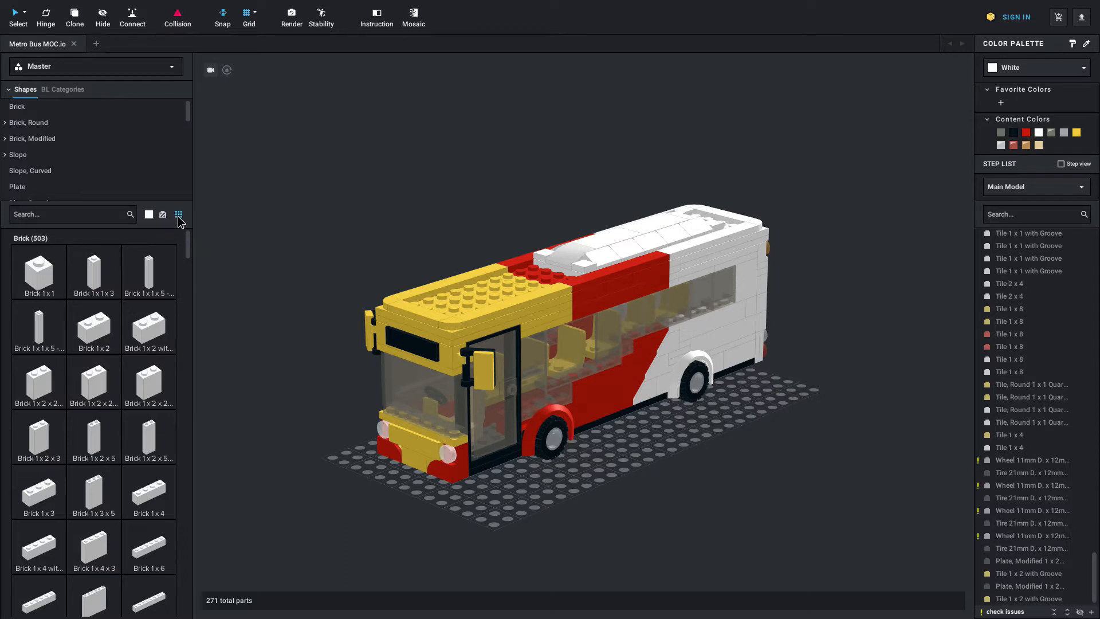
click(177, 215)
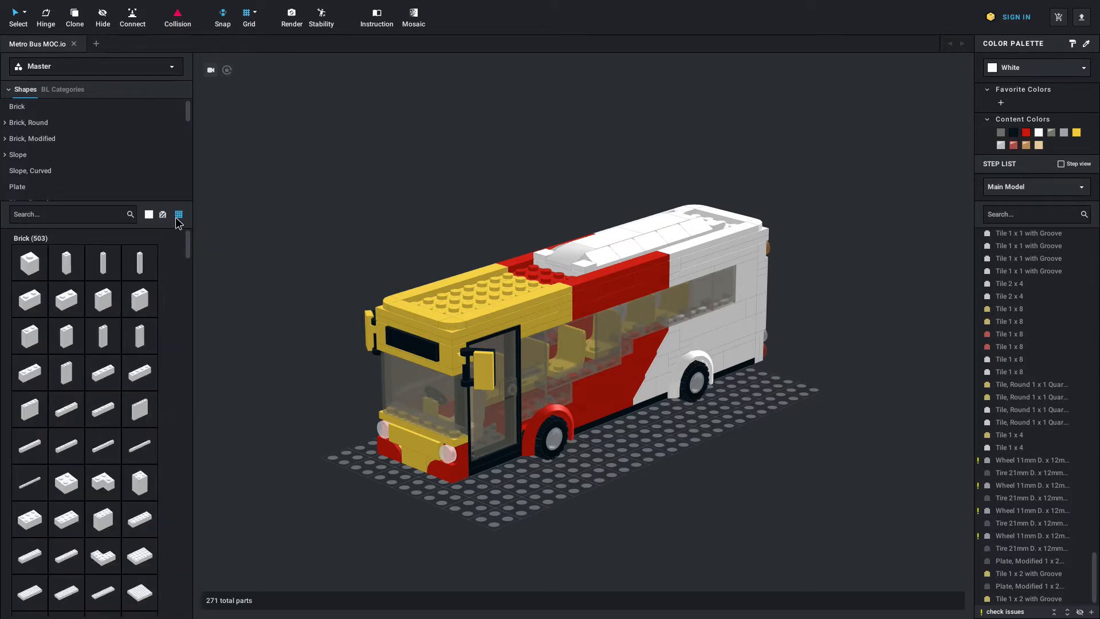
click(178, 213)
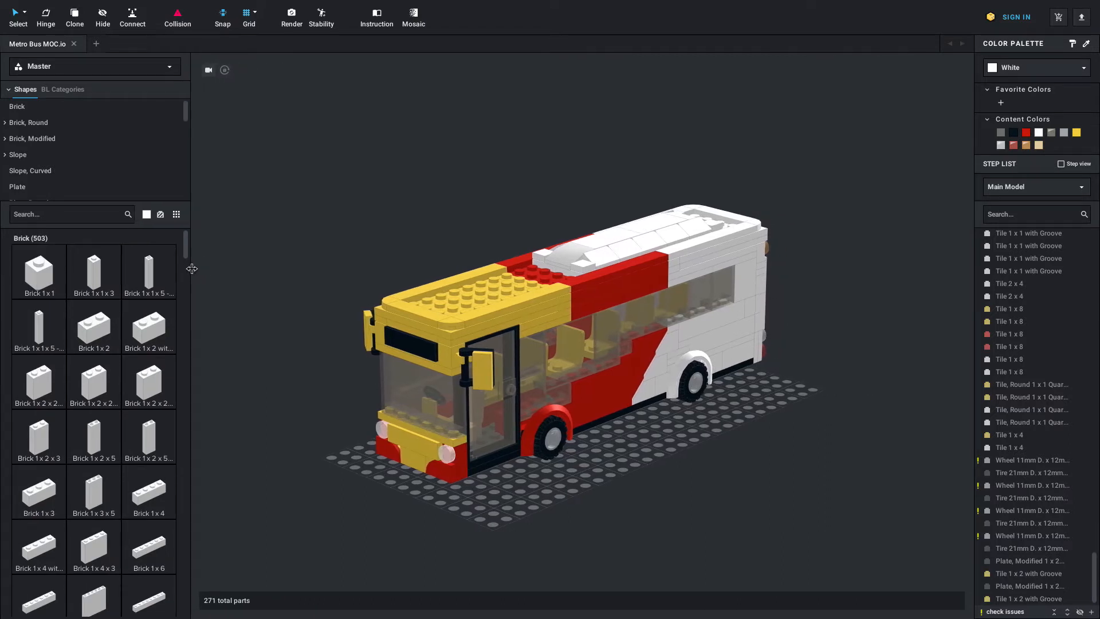
mouse_move(210, 214)
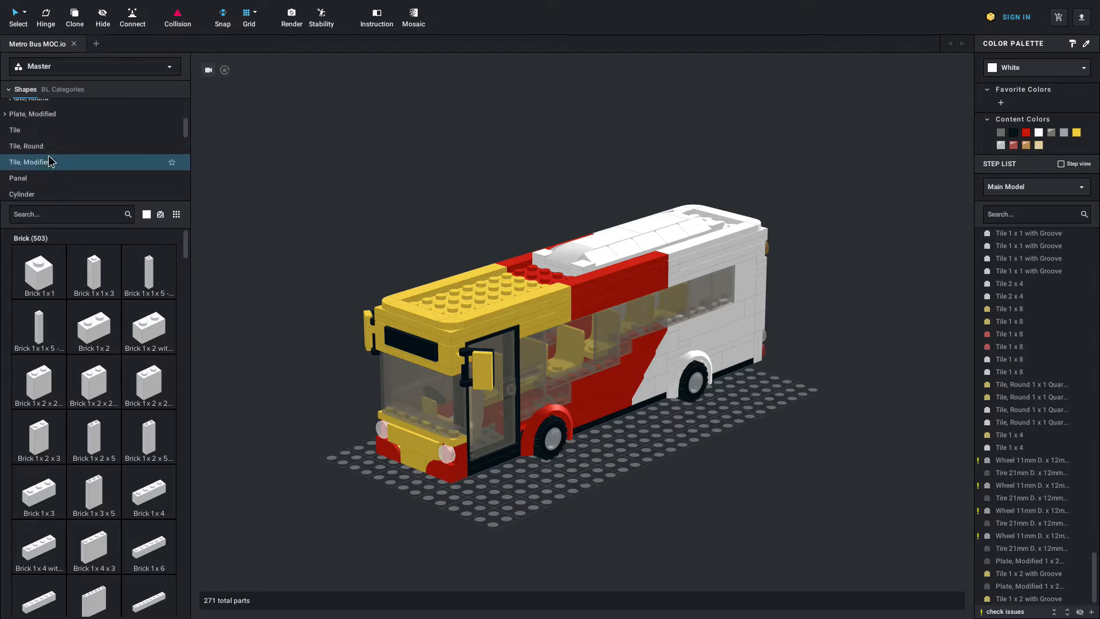
- Expand the Slope category so the palette lists its 246 slope parts
scroll(up, 3)
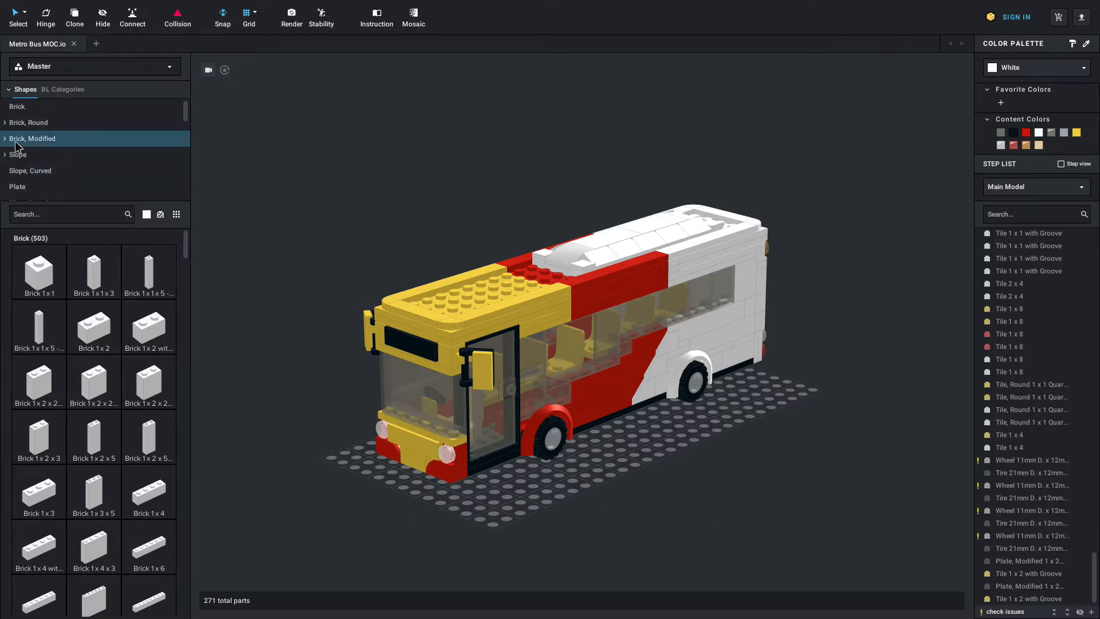
click(21, 155)
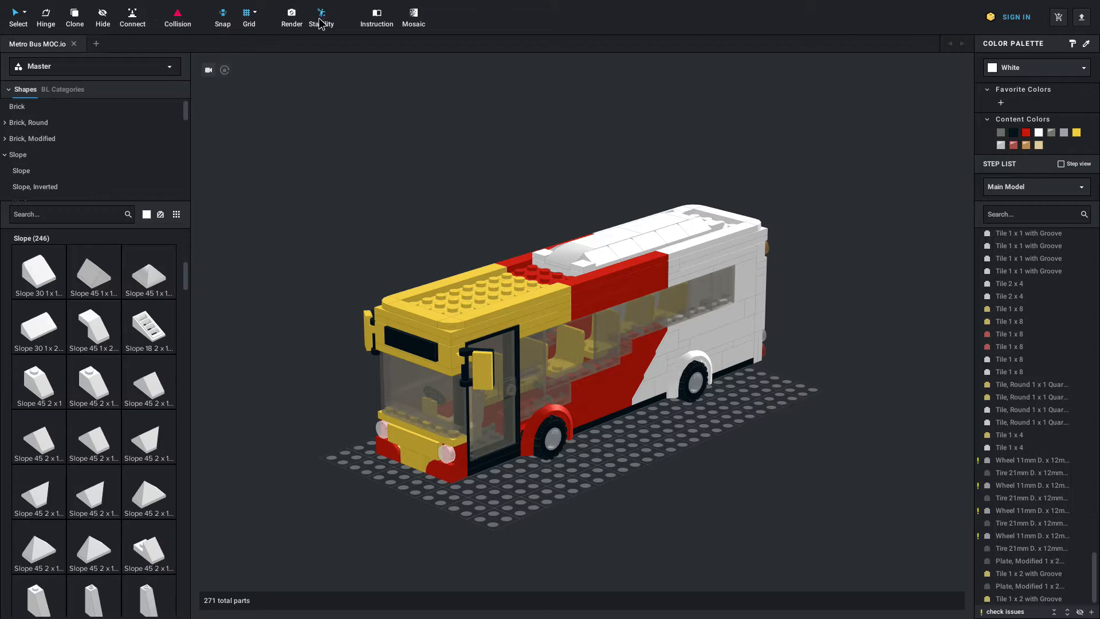
mouse_move(273, 64)
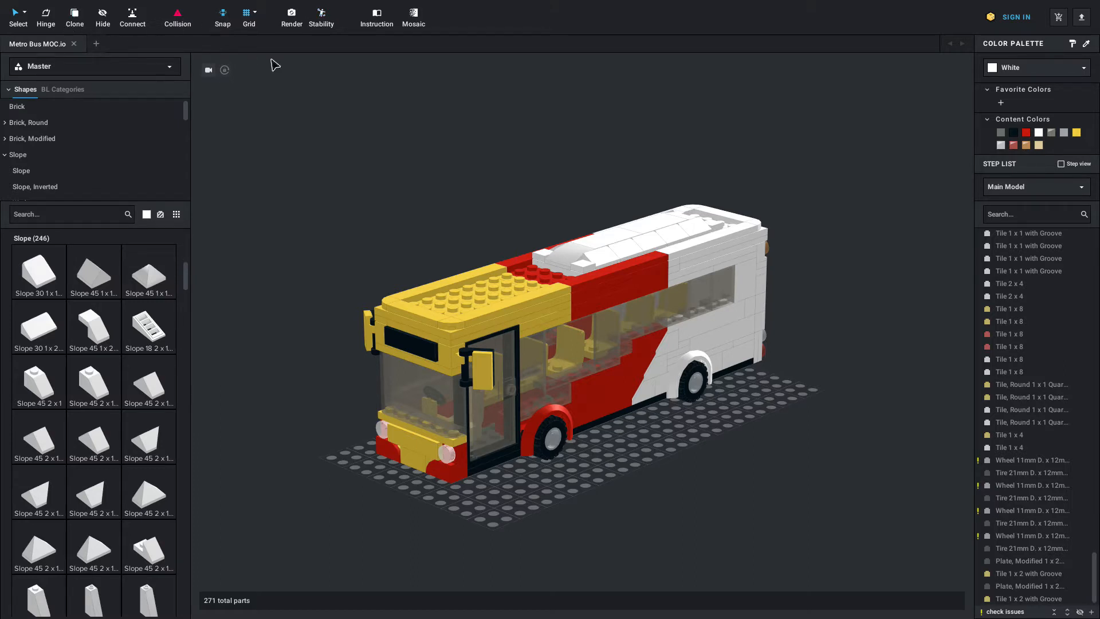
mouse_move(546, 99)
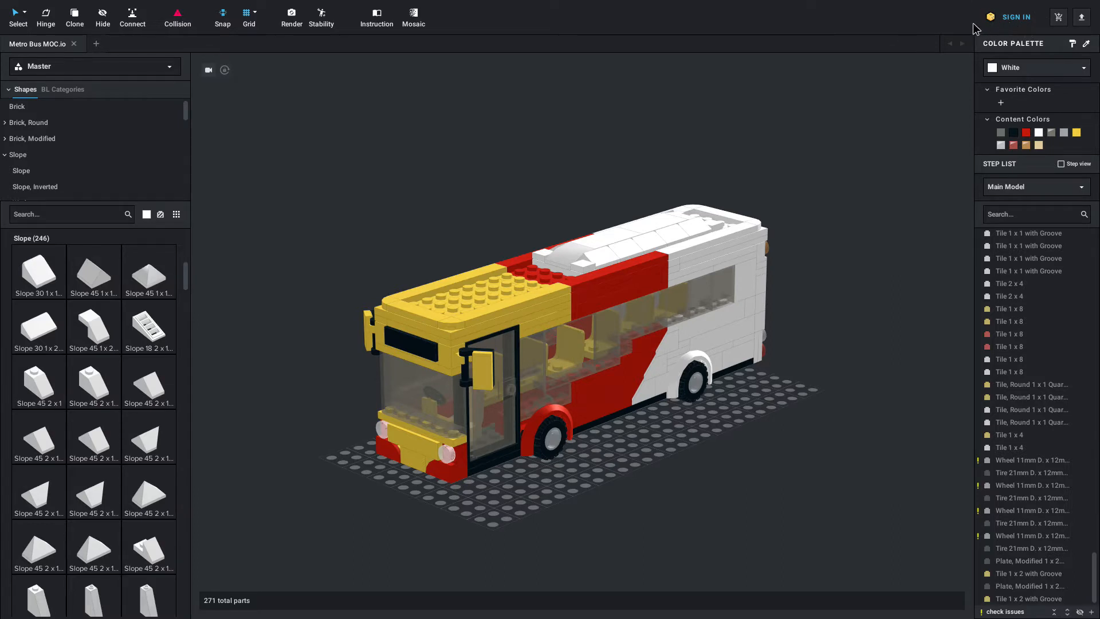
mouse_move(937, 65)
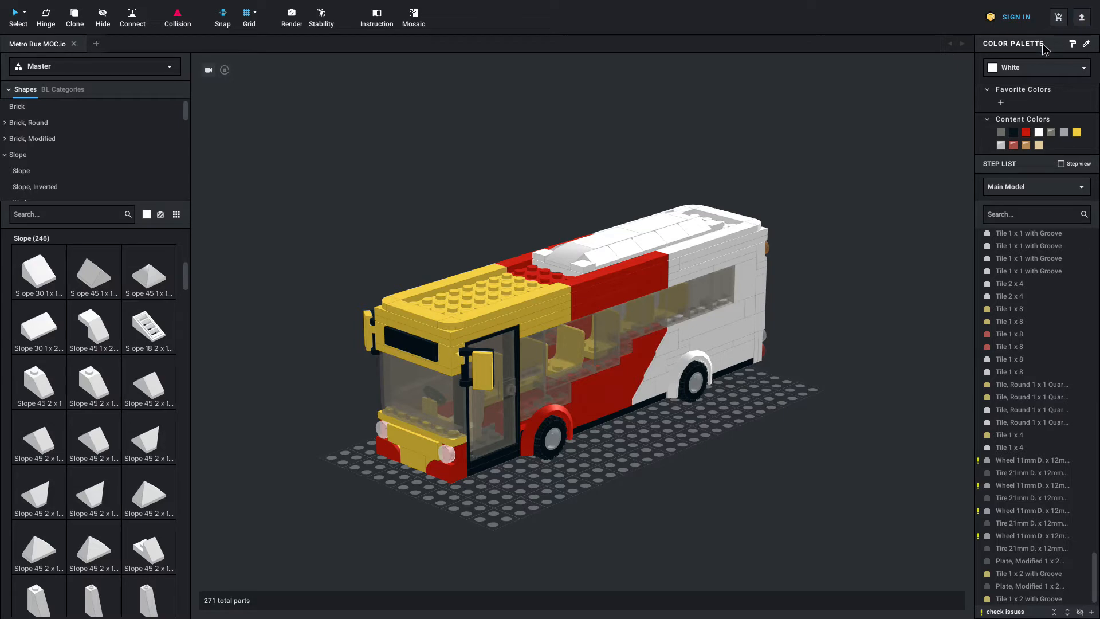
mouse_move(1039, 171)
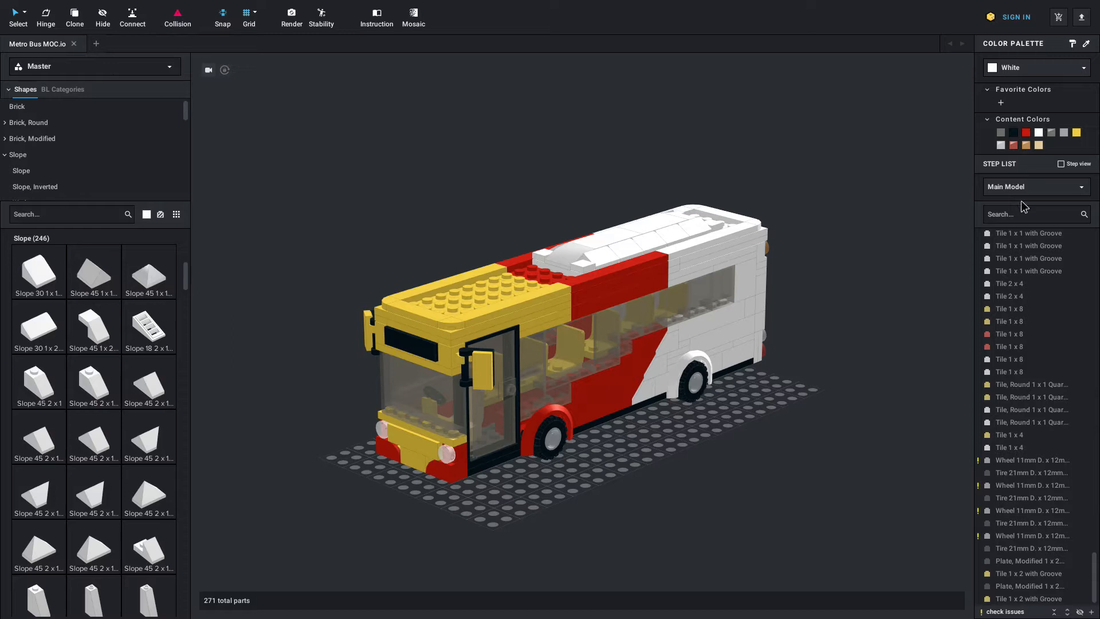
click(1024, 321)
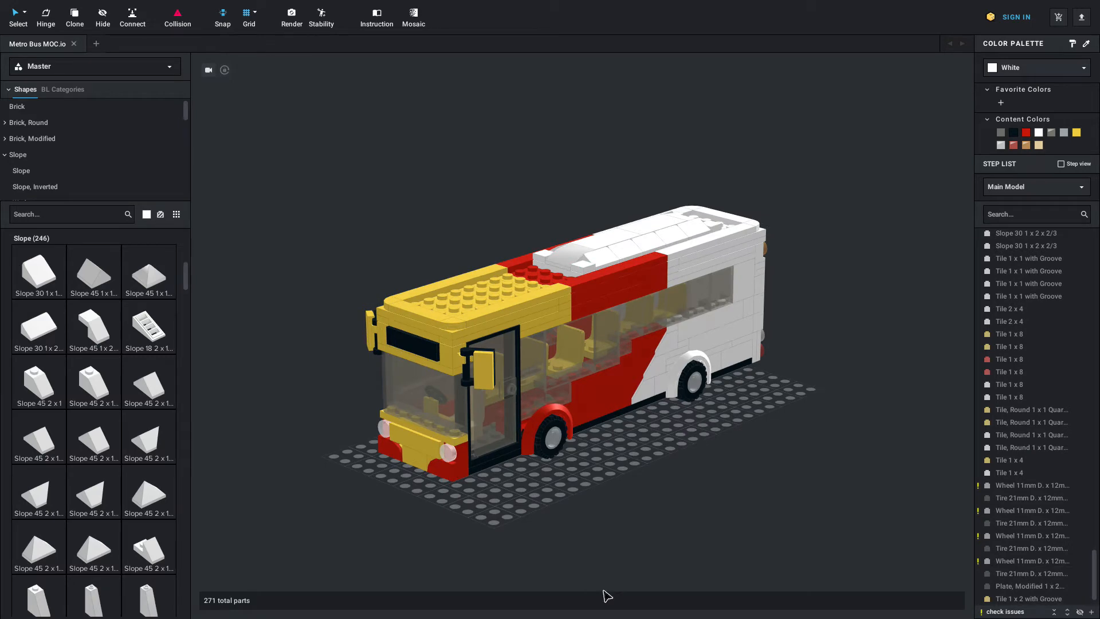
mouse_move(670, 497)
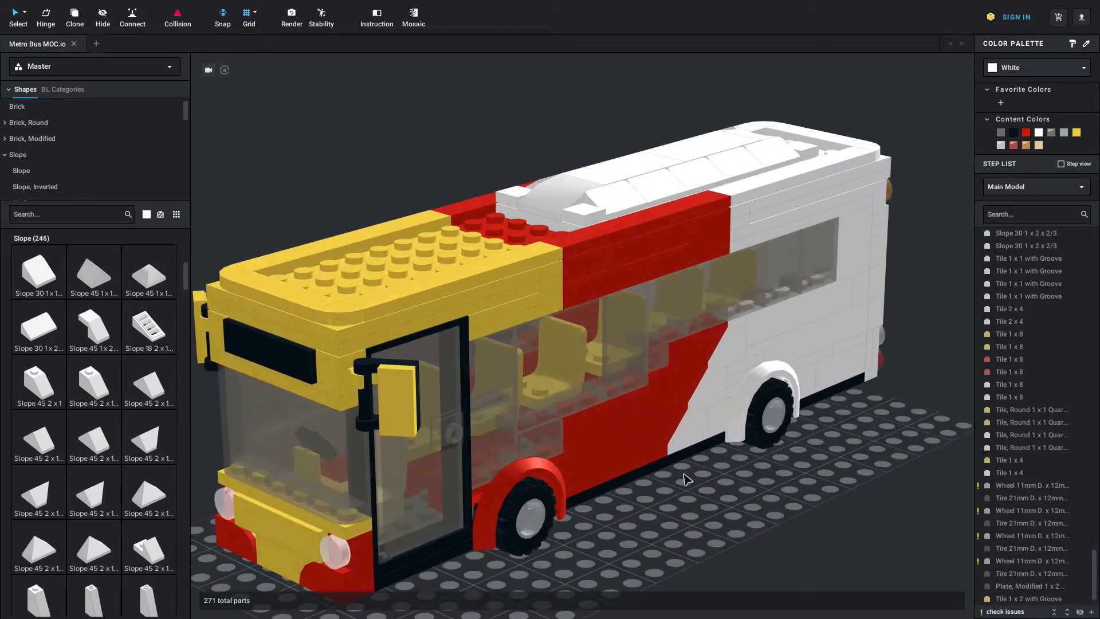
scroll(down, 3)
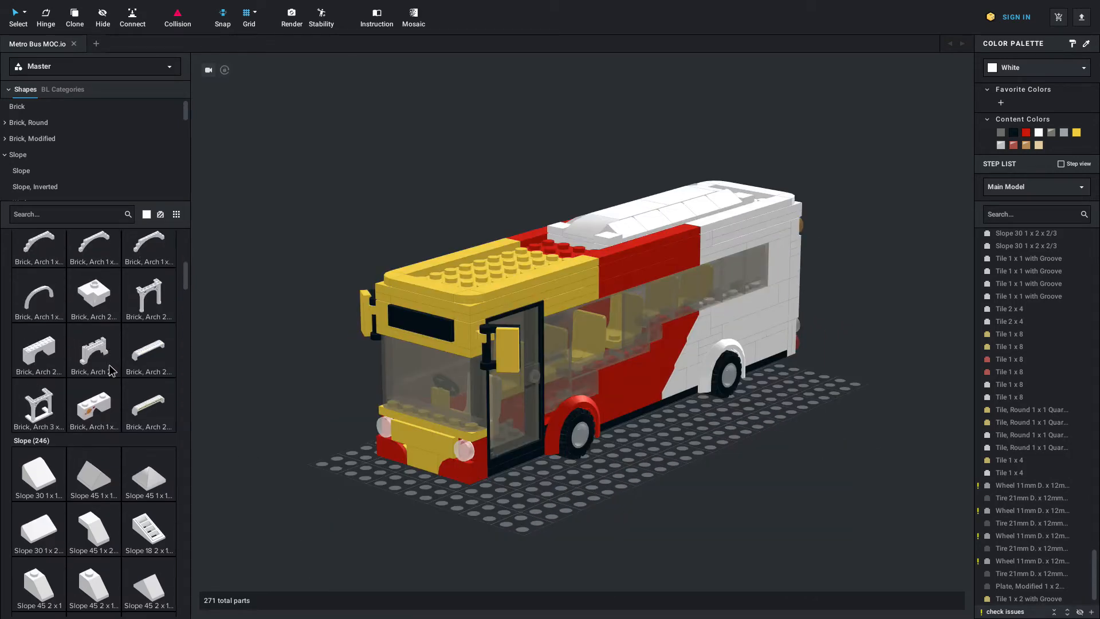
scroll(down, 3)
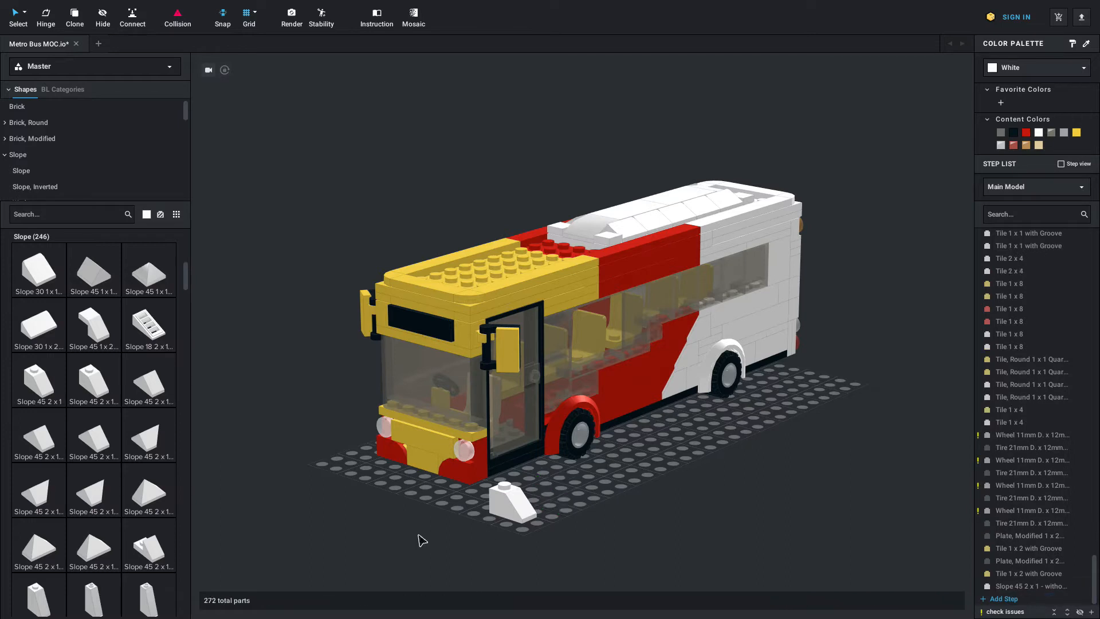
click(512, 501)
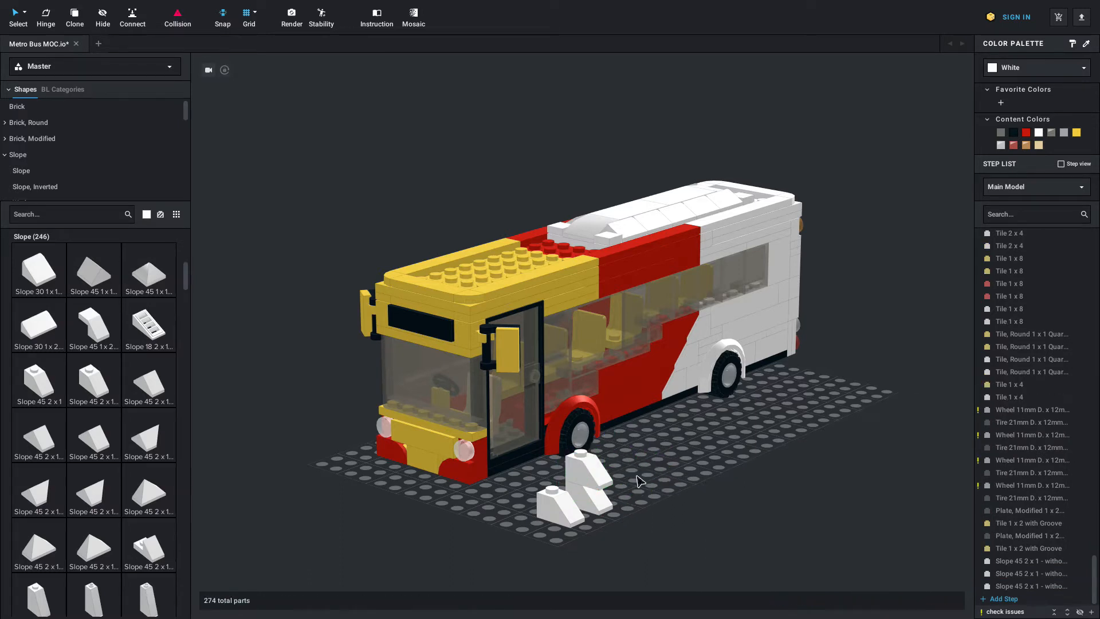
click(576, 491)
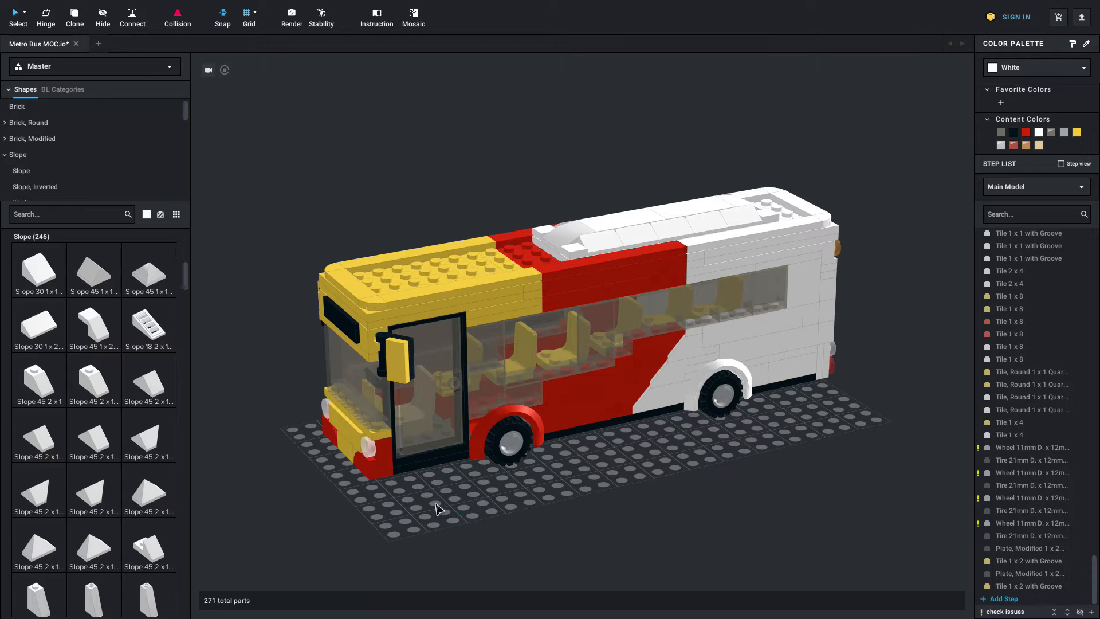
mouse_move(414, 507)
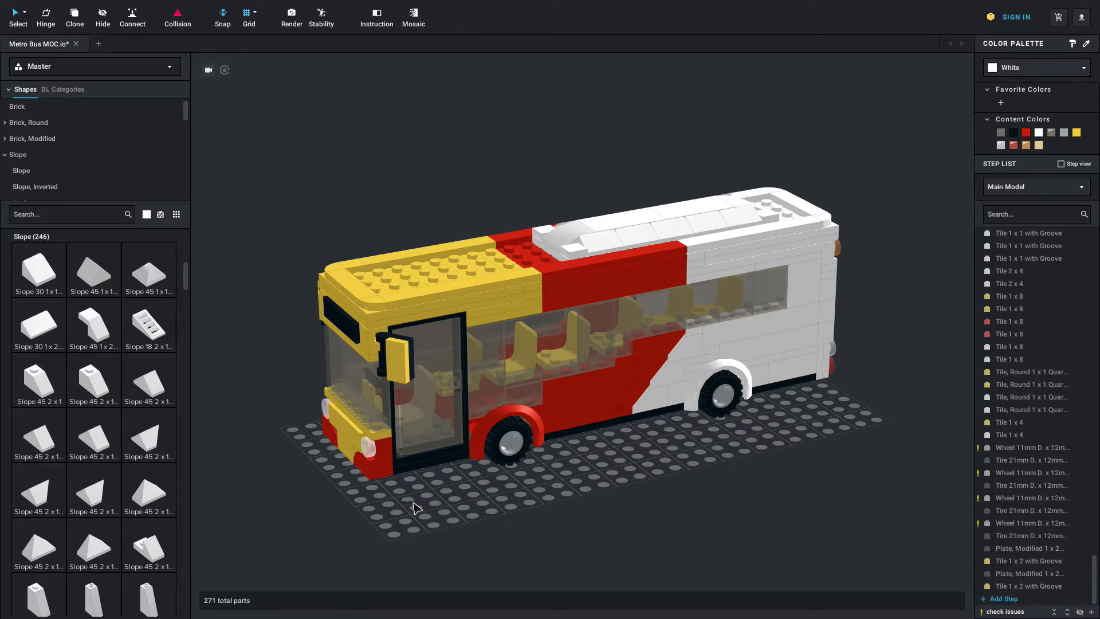
mouse_move(417, 509)
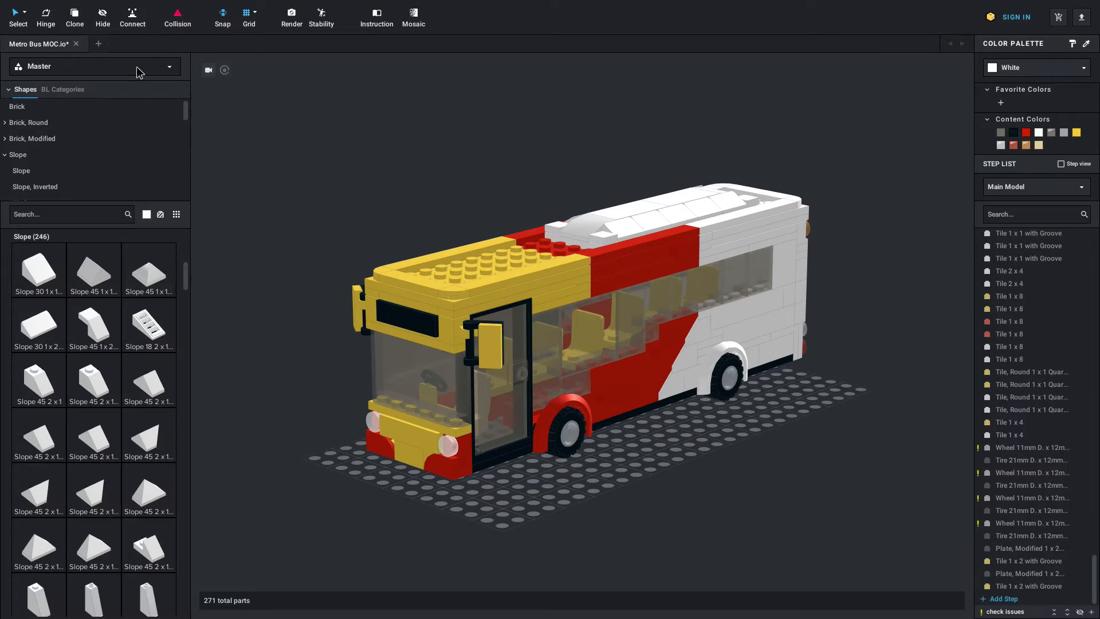
mouse_move(565, 234)
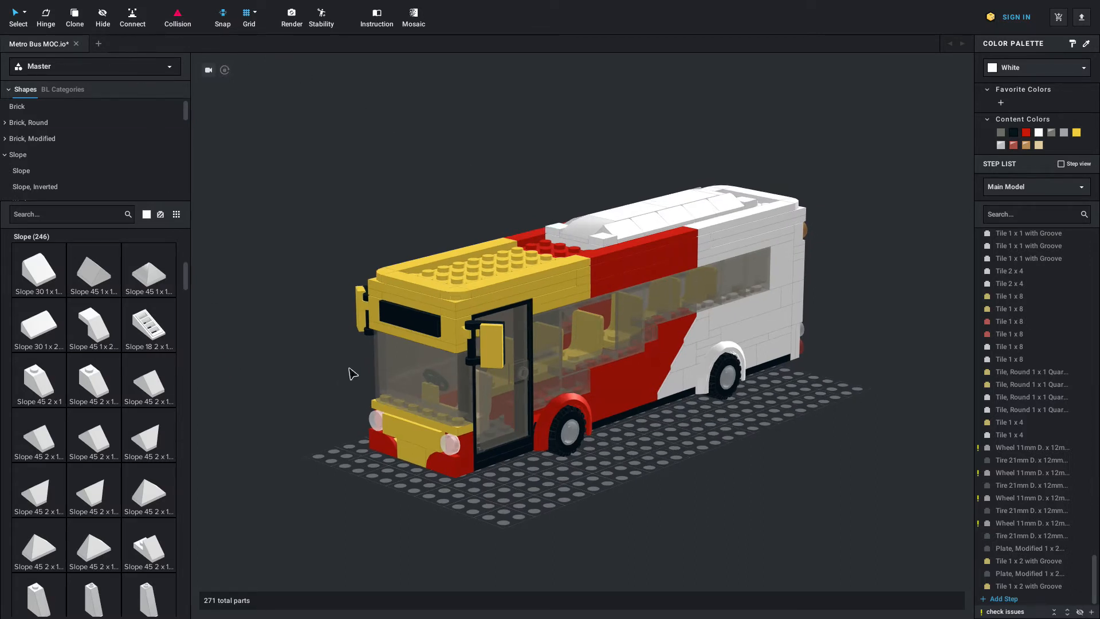
mouse_move(490, 360)
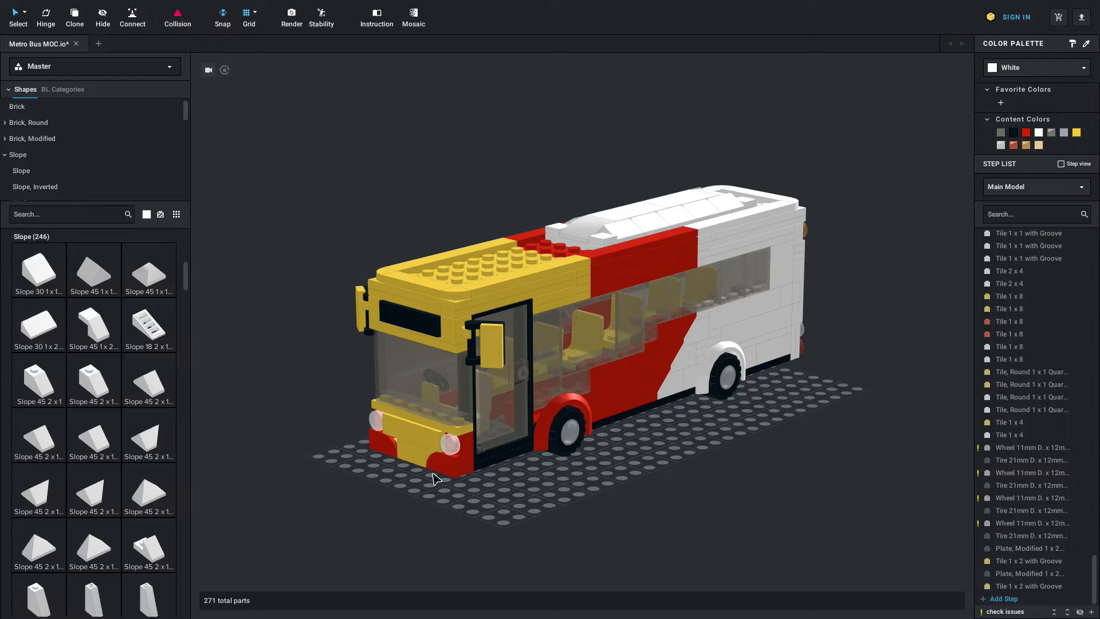
click(1028, 259)
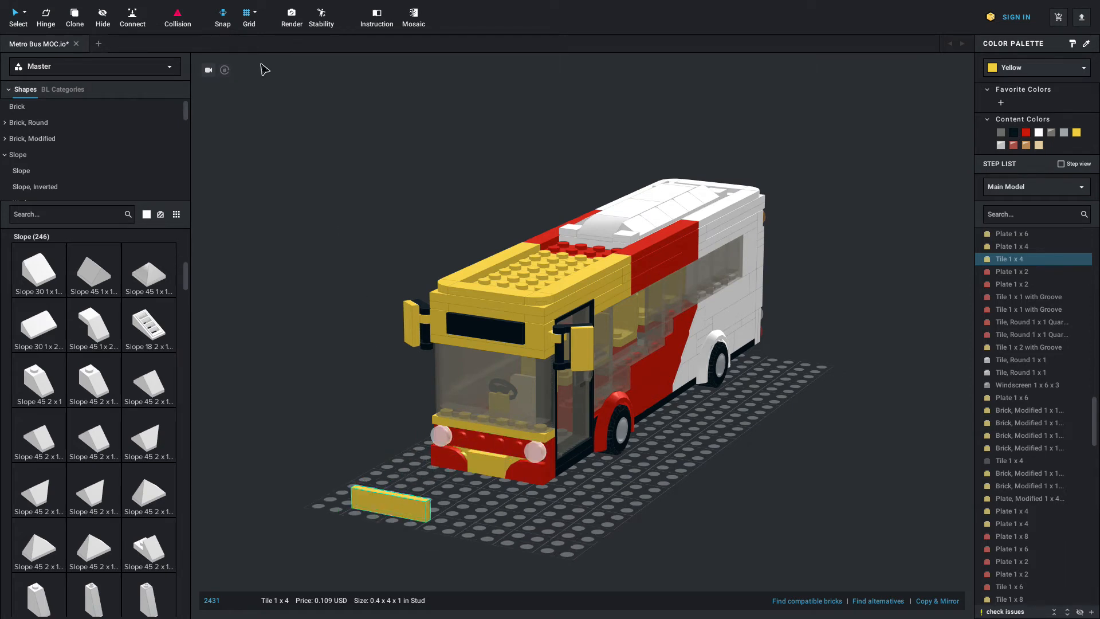
mouse_move(272, 56)
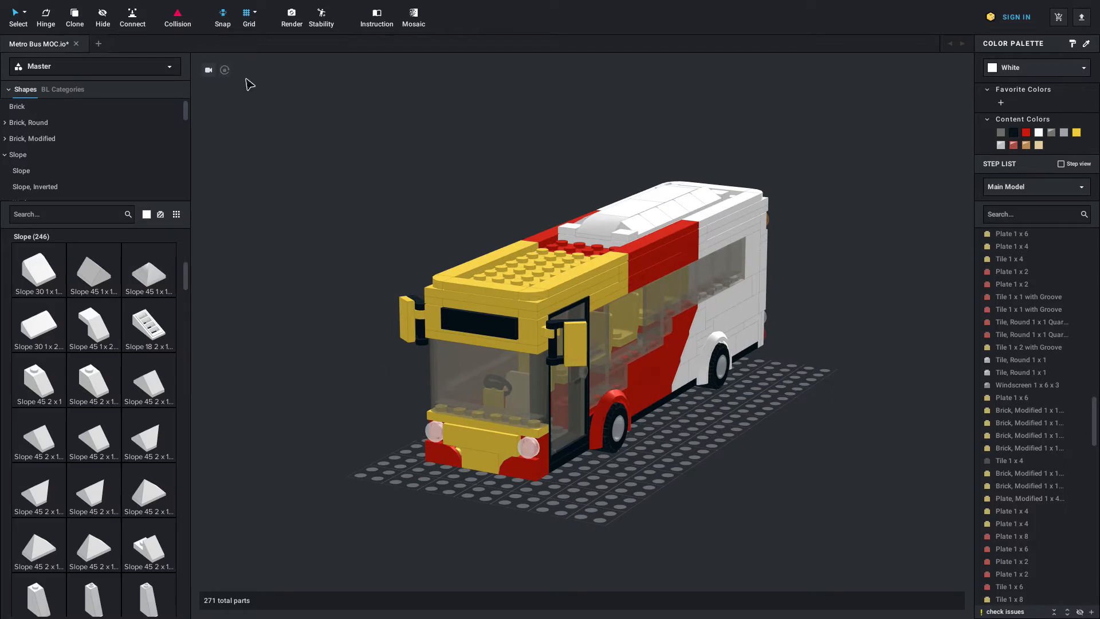
mouse_move(284, 89)
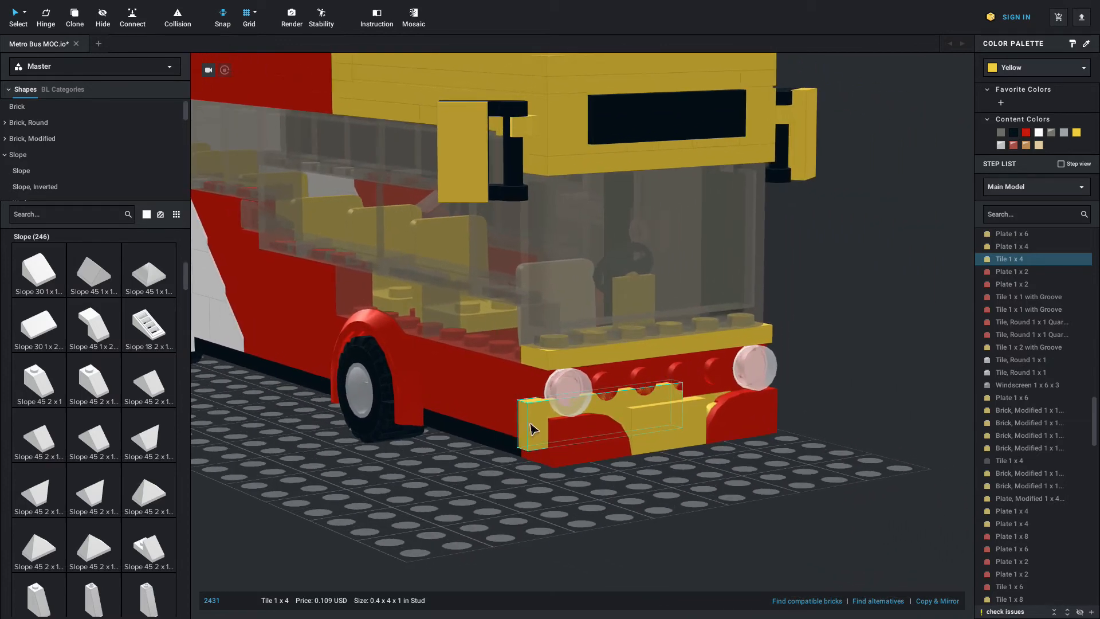
mouse_move(491, 479)
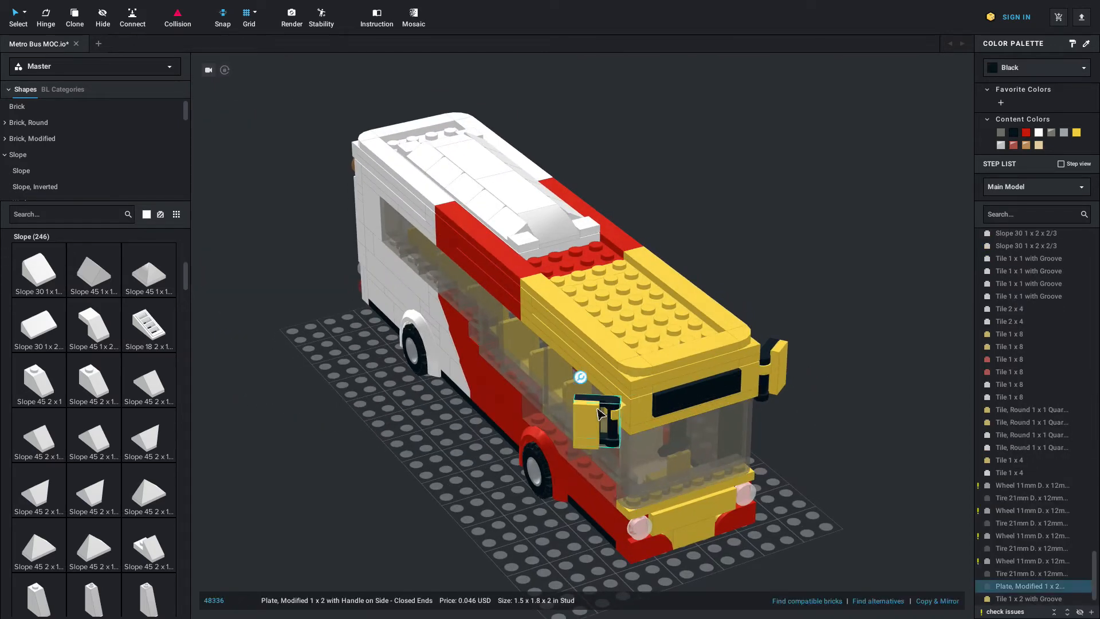
click(607, 431)
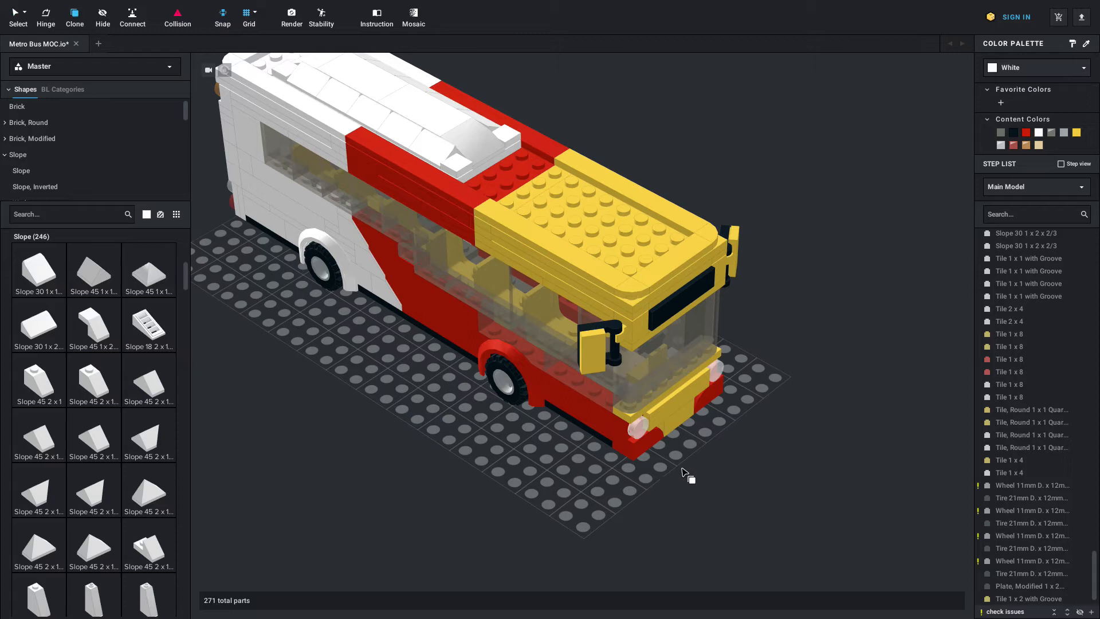
mouse_move(695, 467)
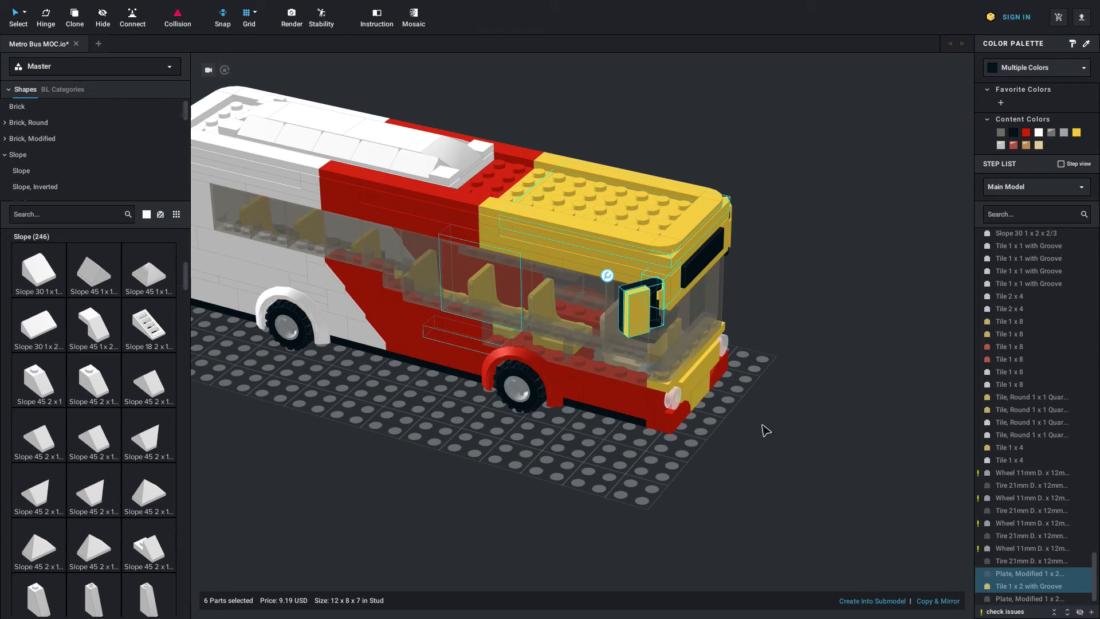
click(1031, 459)
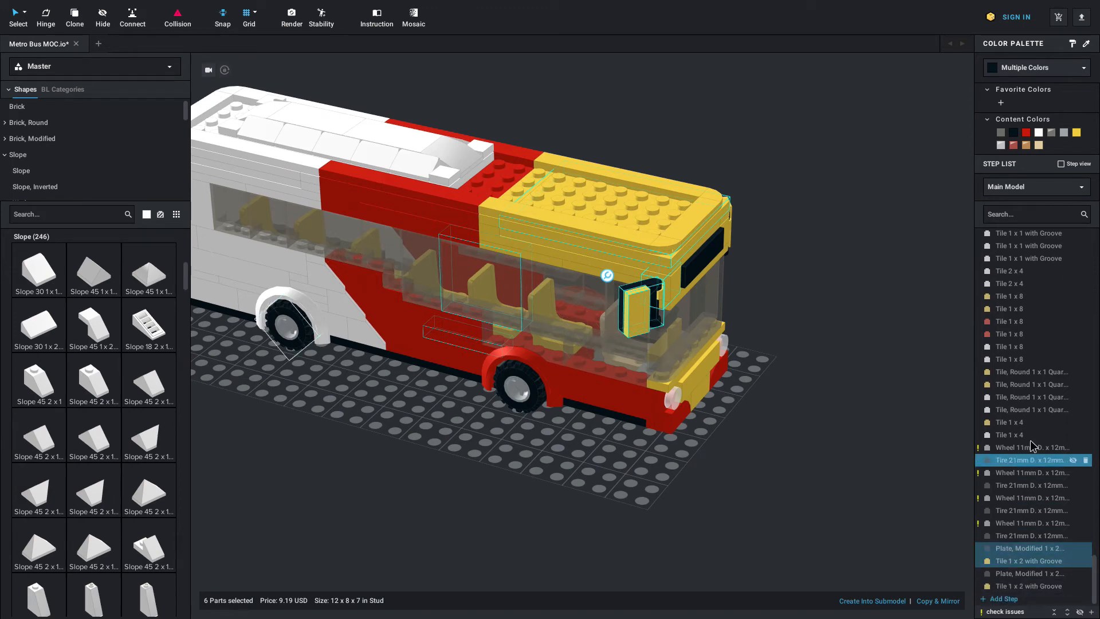
scroll(up, 3)
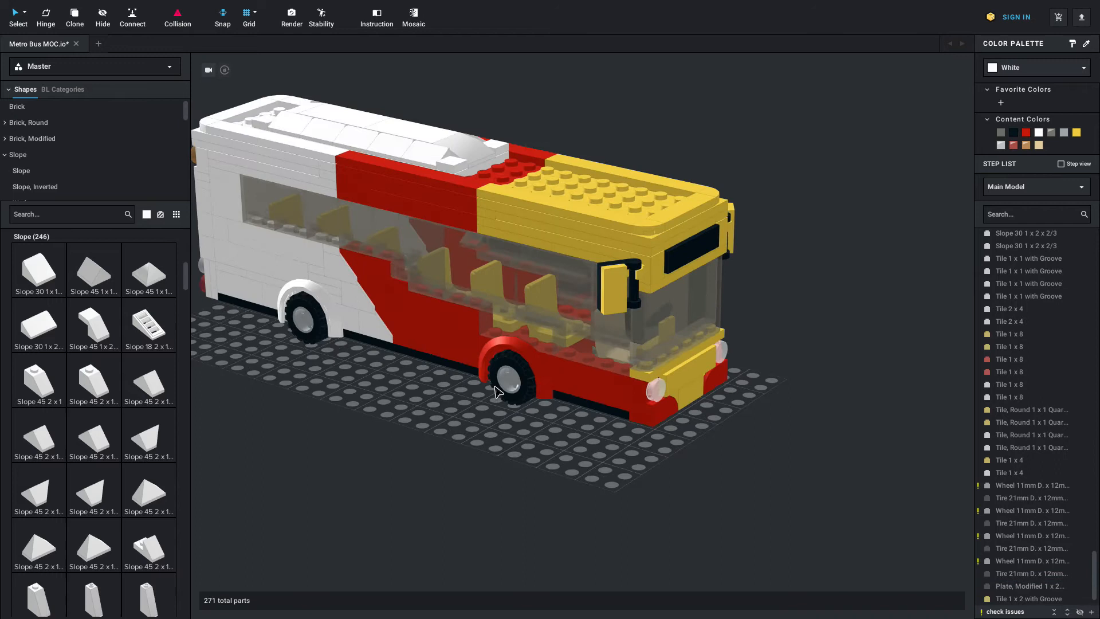
click(527, 382)
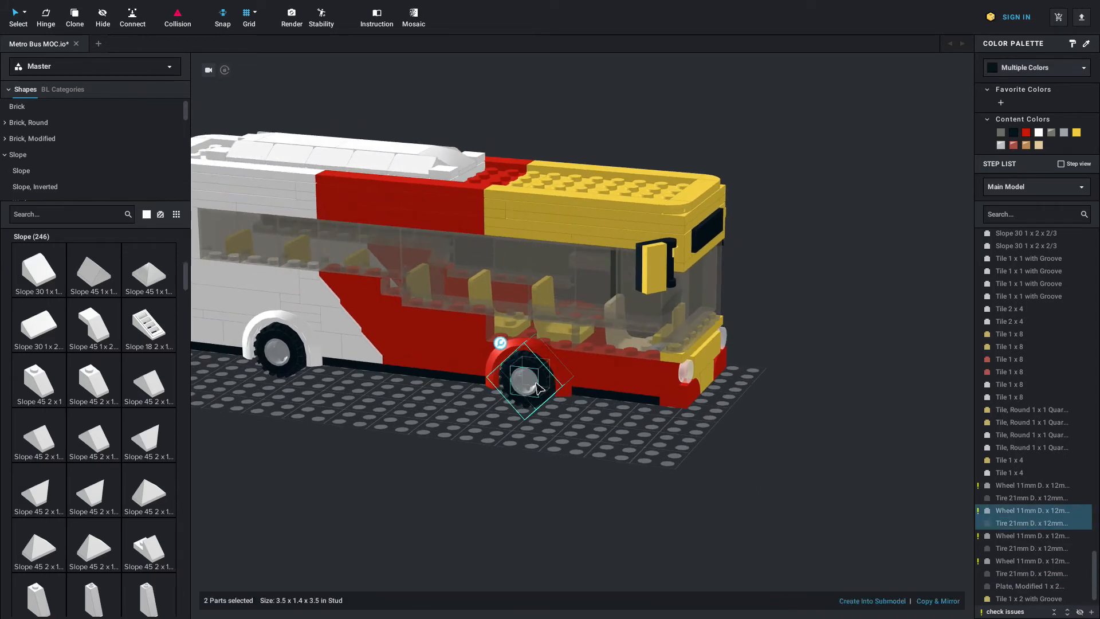
right_click(537, 387)
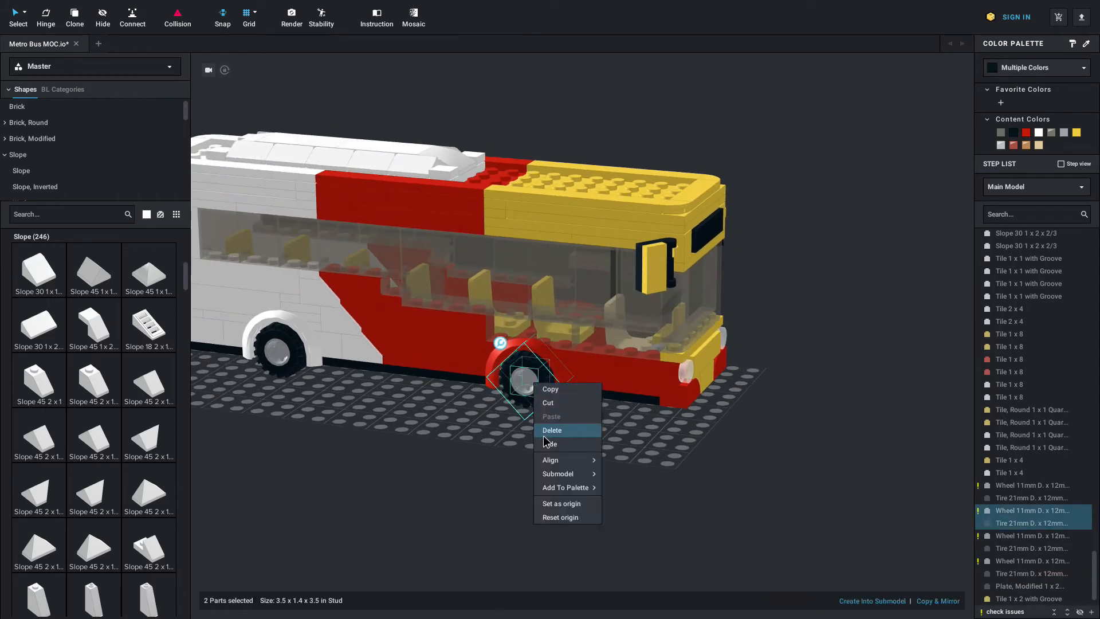
click(550, 444)
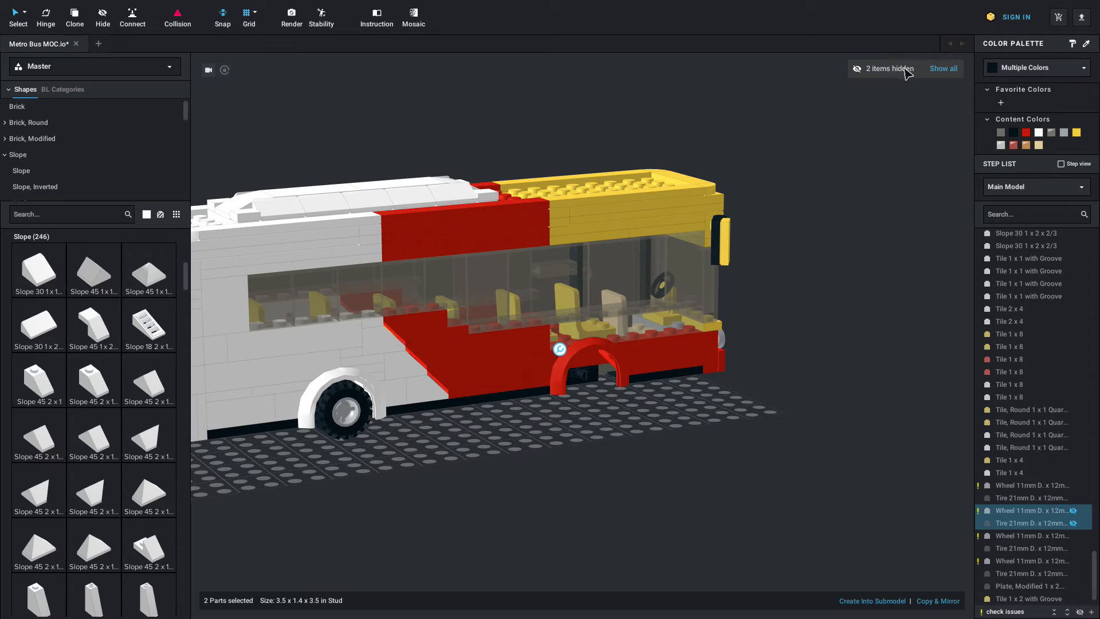
mouse_move(943, 68)
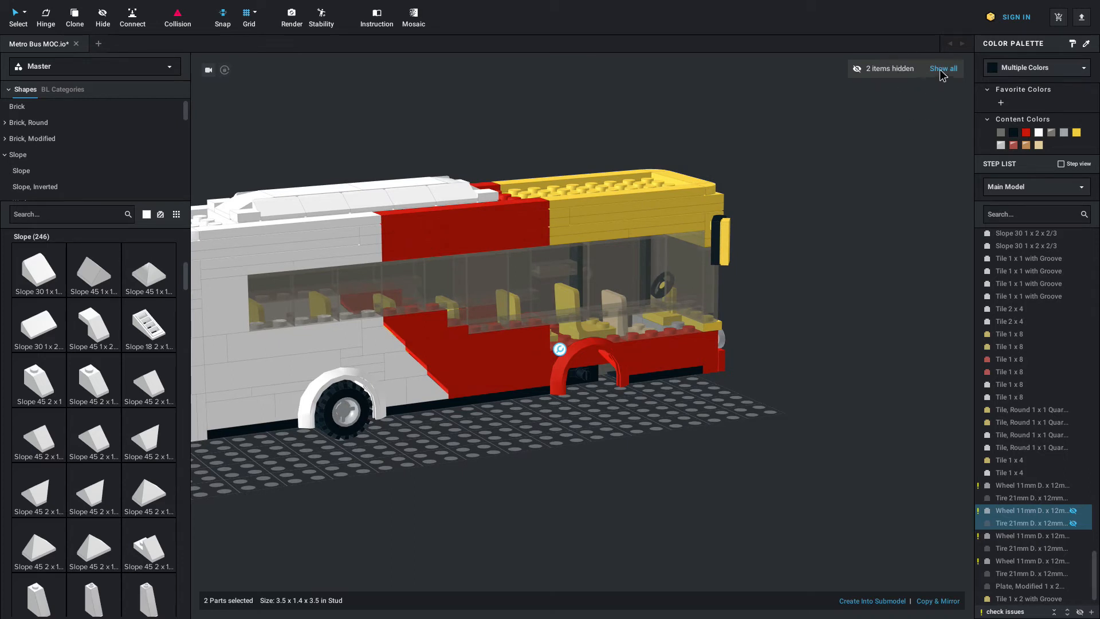
click(943, 69)
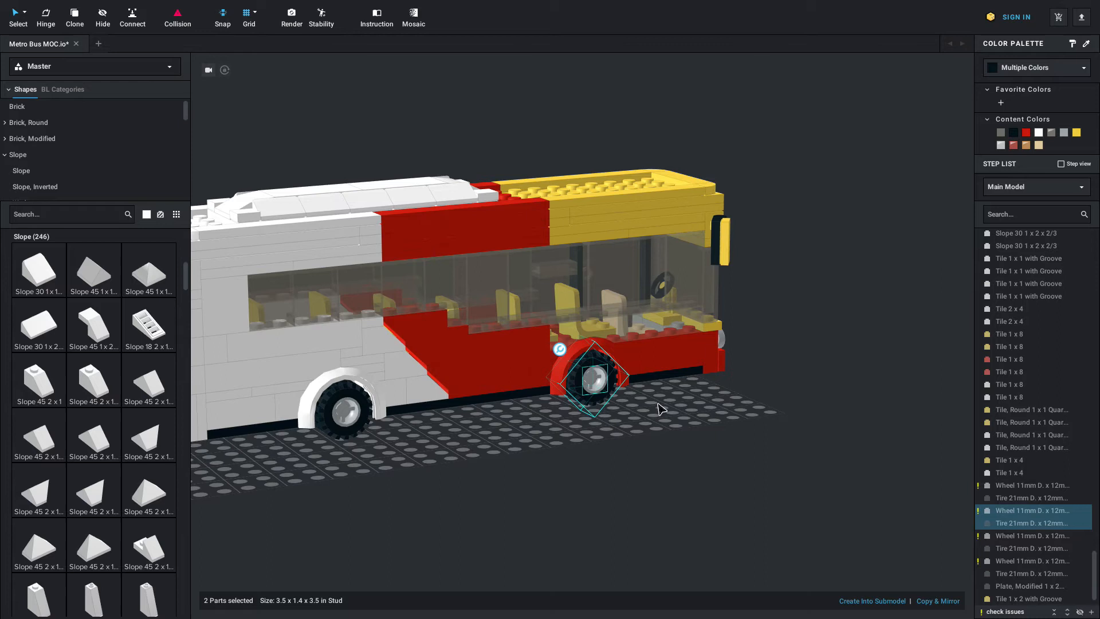
click(593, 378)
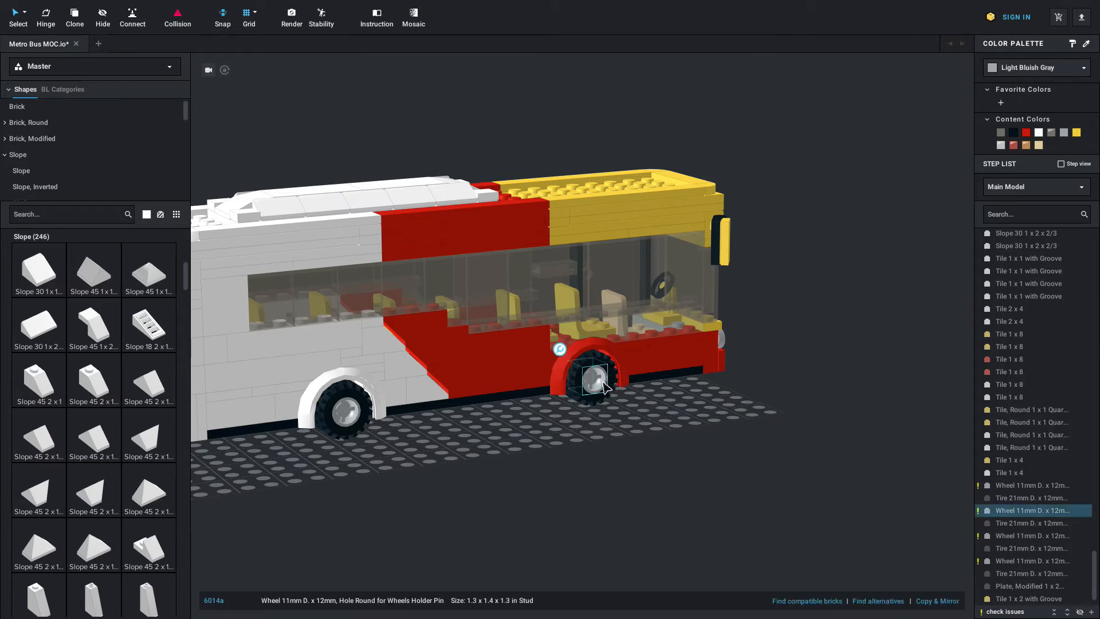
right_click(594, 378)
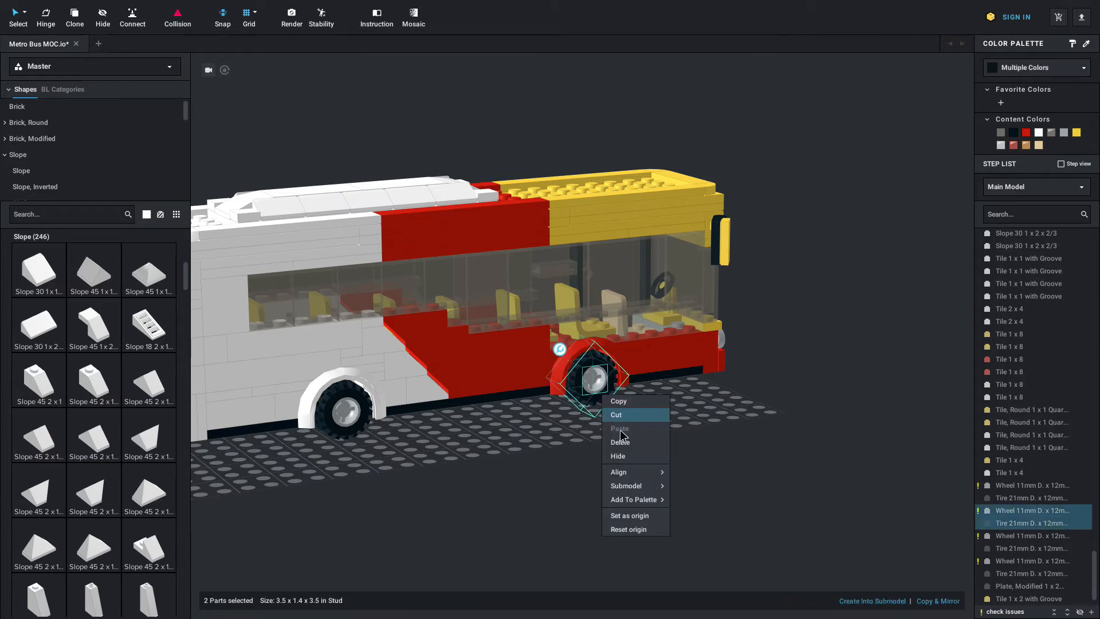
click(617, 455)
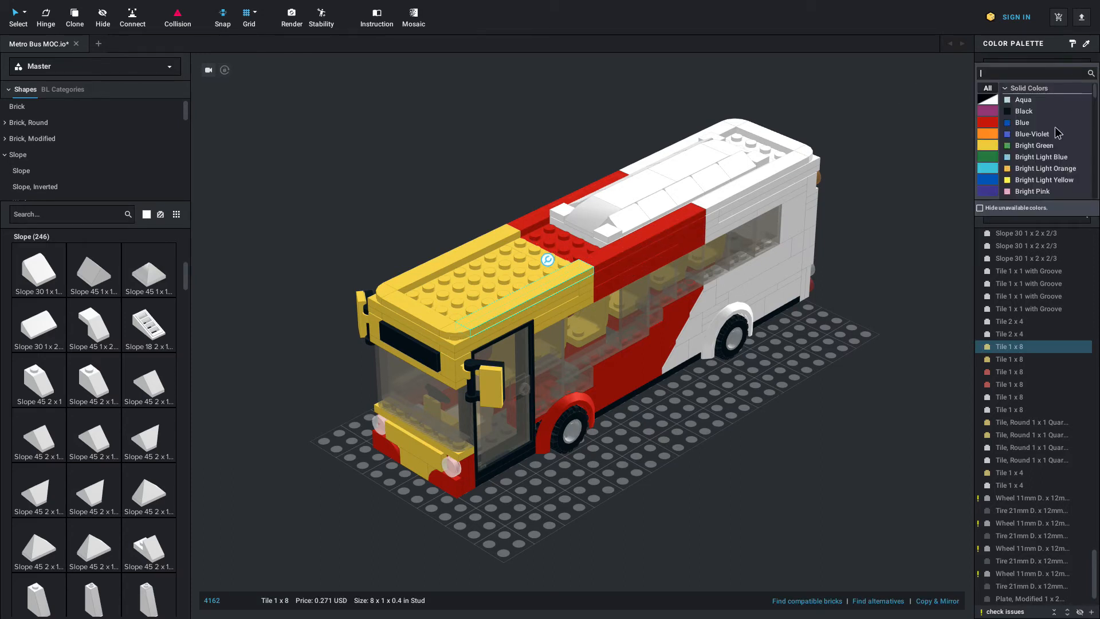
mouse_move(1018, 117)
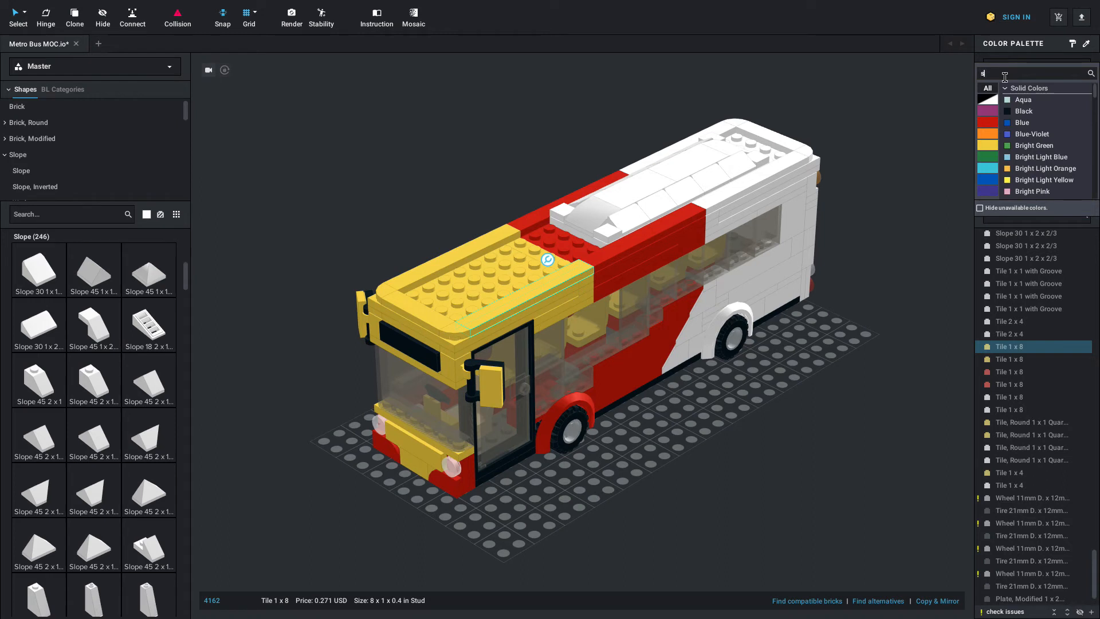
text(sand red)
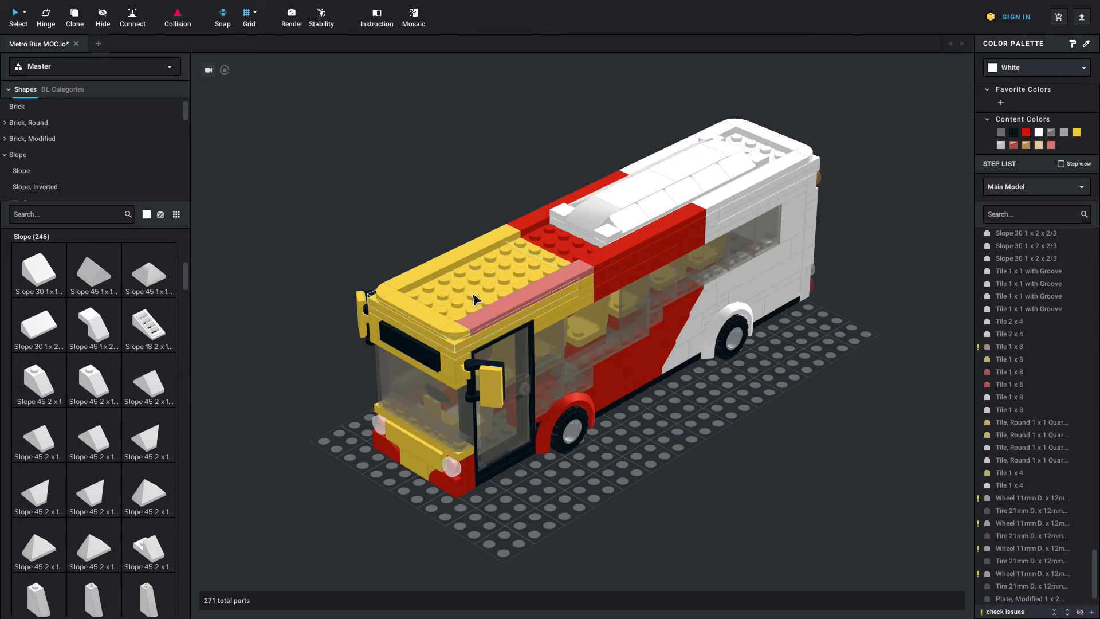
click(554, 281)
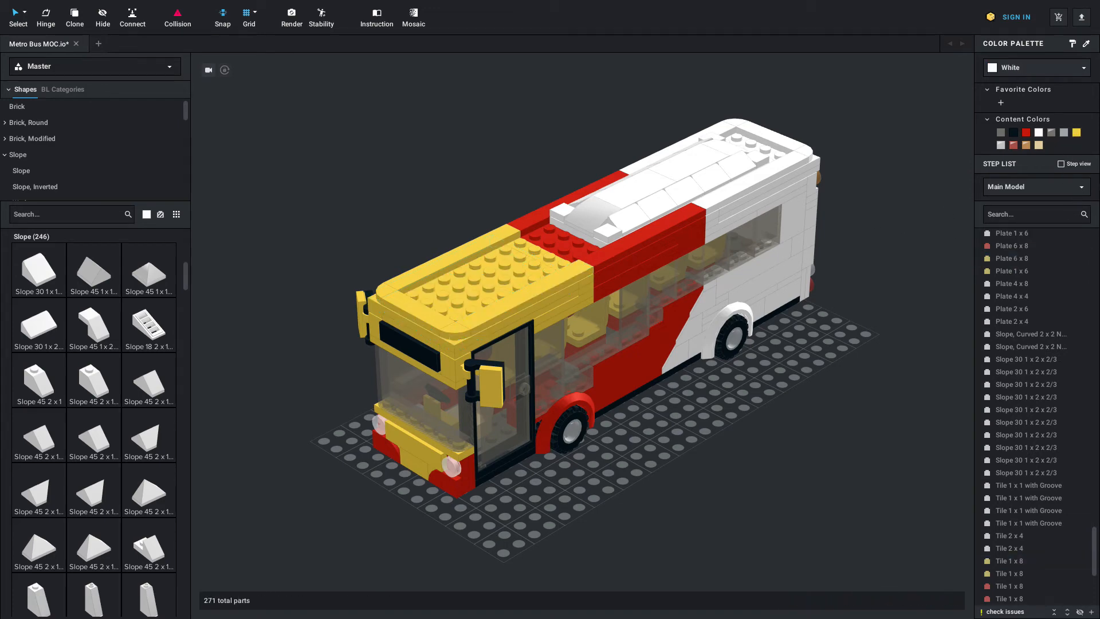
mouse_move(907, 178)
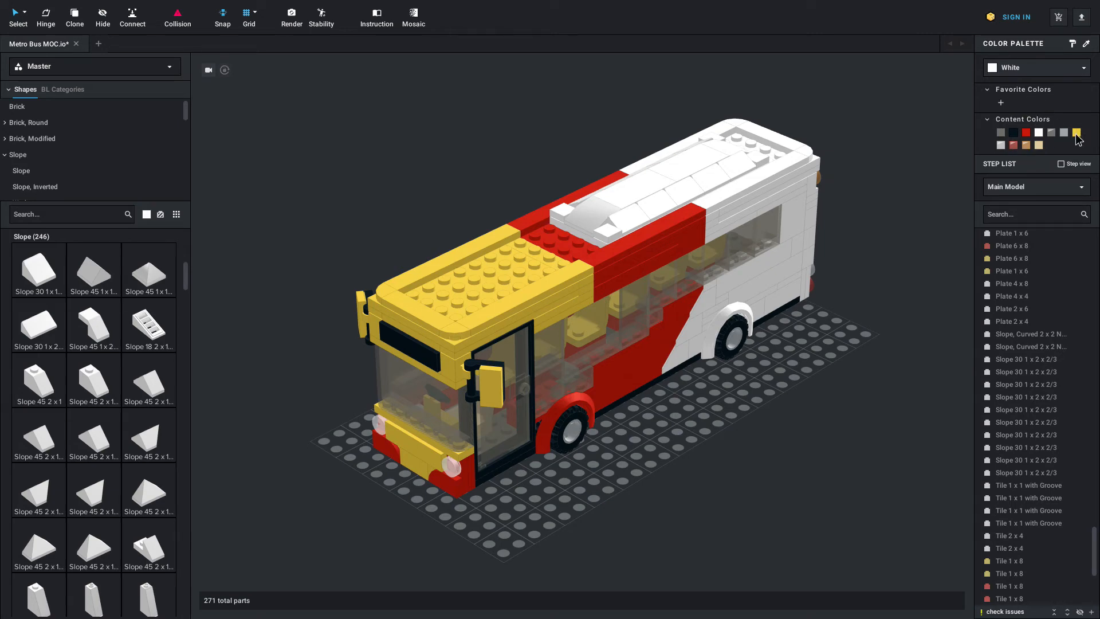
click(1075, 132)
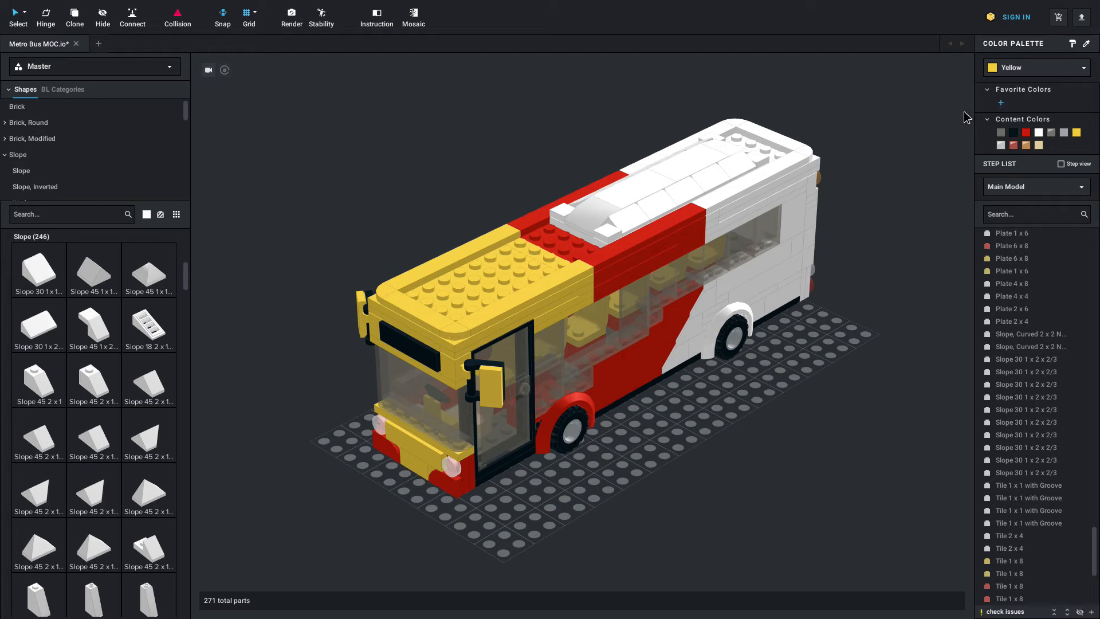
mouse_move(940, 112)
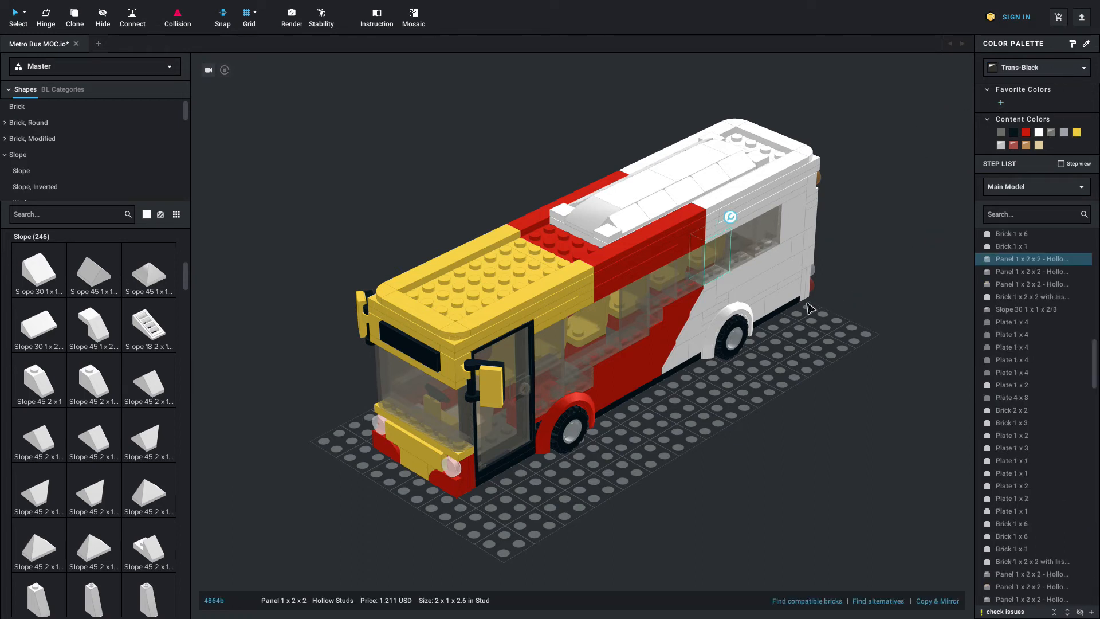
scroll(down, 3)
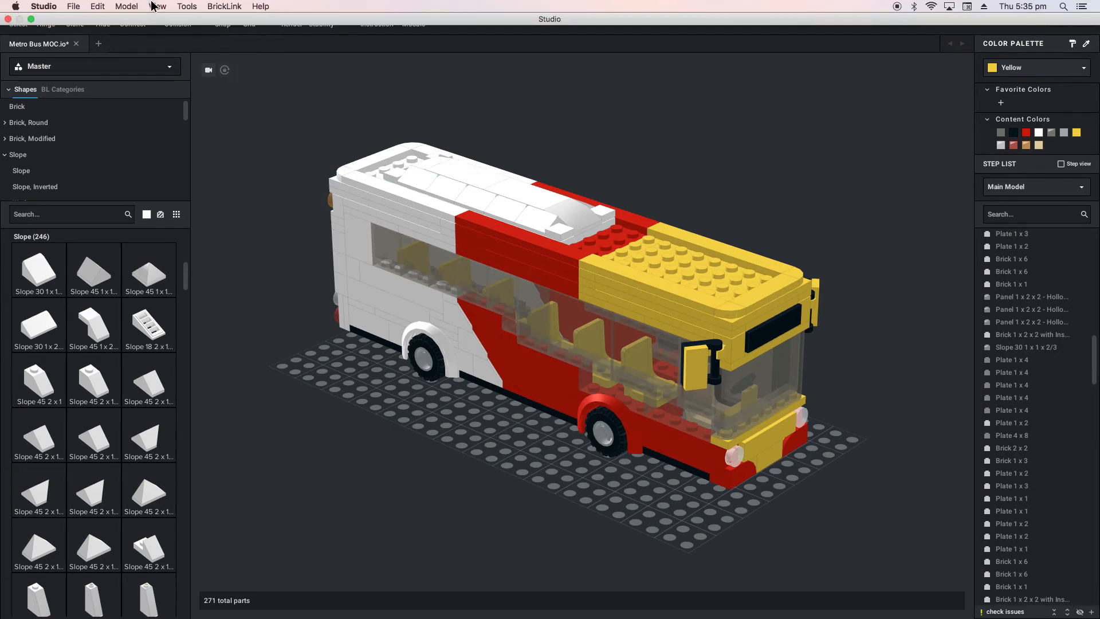
- Open the Model menu and hover over Model Info
click(126, 6)
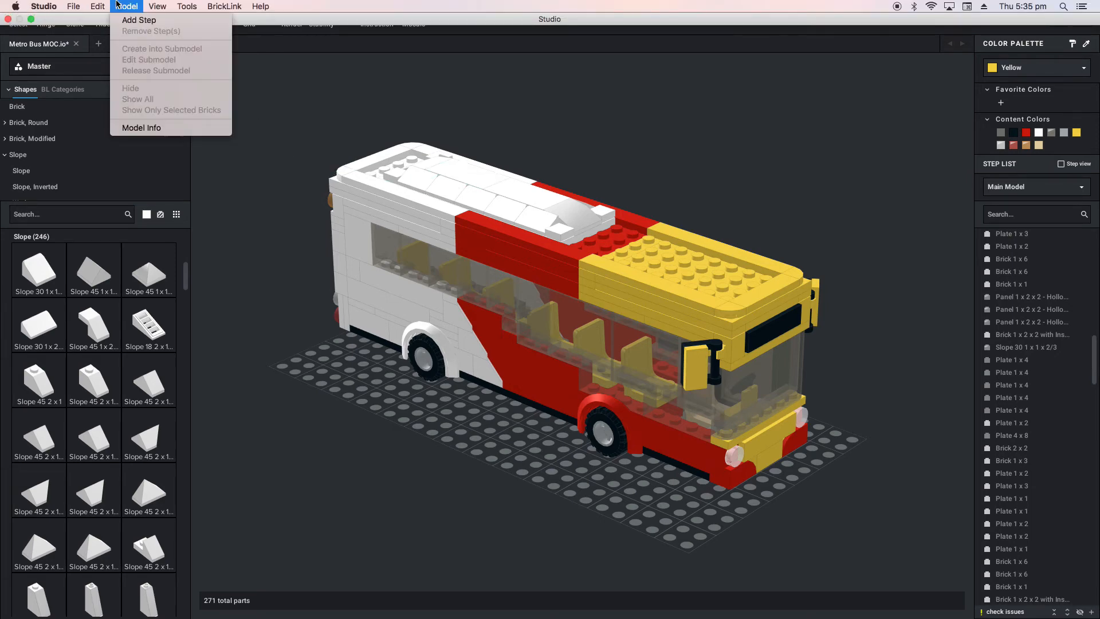
mouse_move(141, 128)
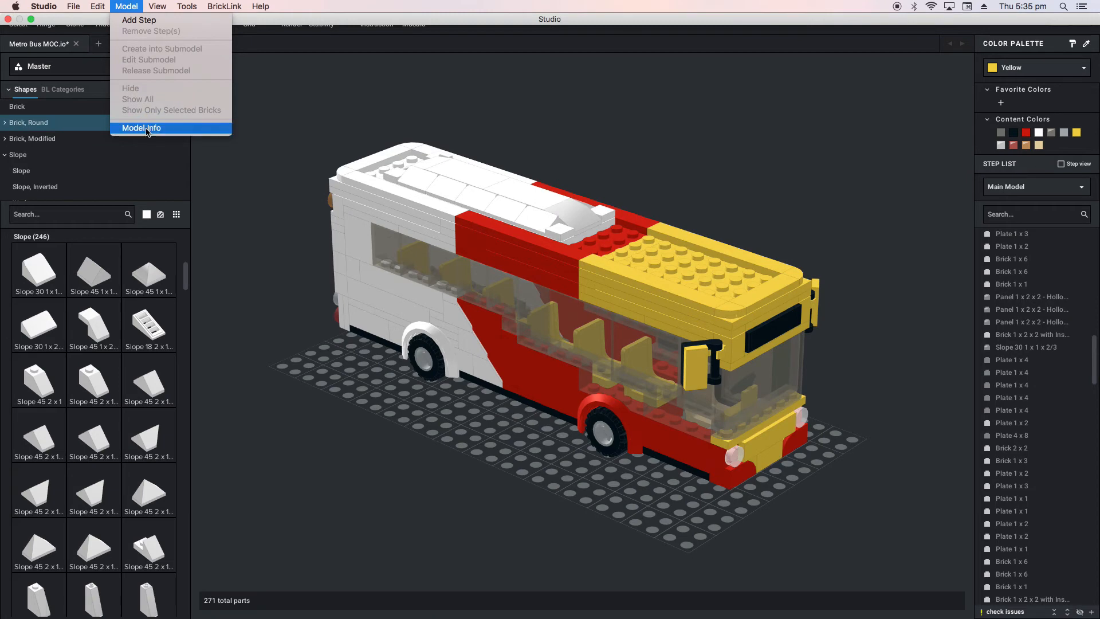
- Check Model Info: 96-lot parts list, then dimensions and 260.1 g weight, and close
click(141, 128)
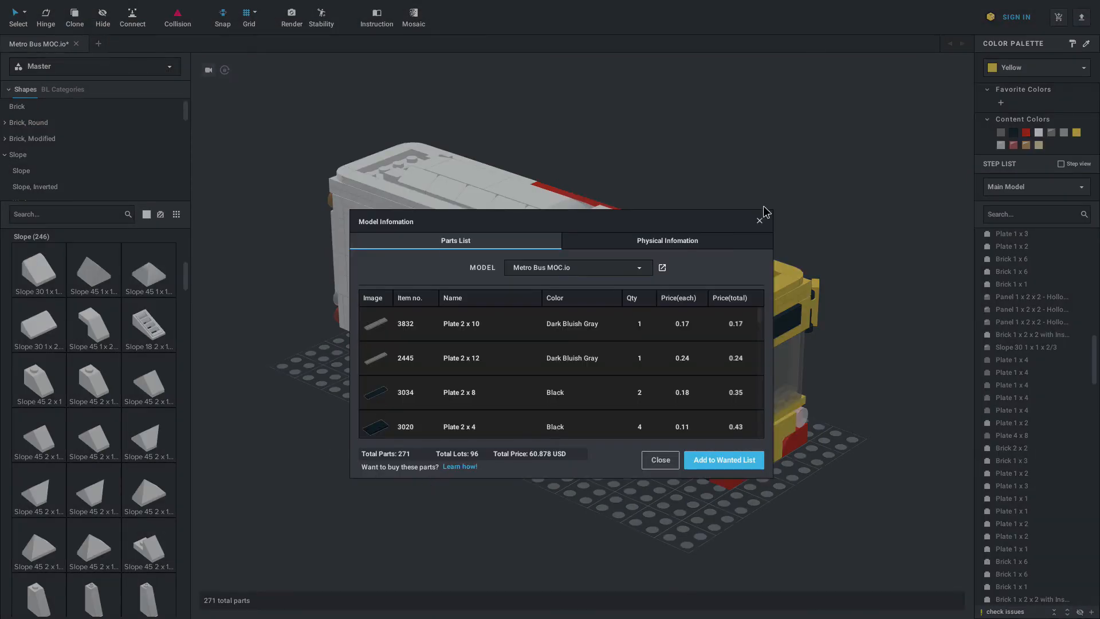
mouse_move(535, 391)
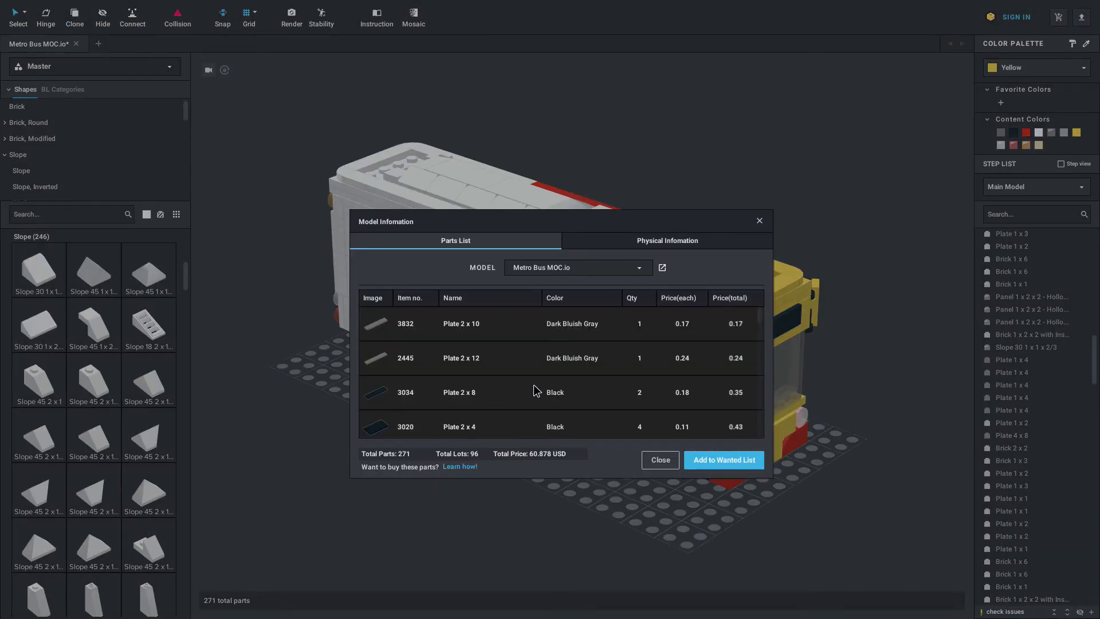
scroll(down, 3)
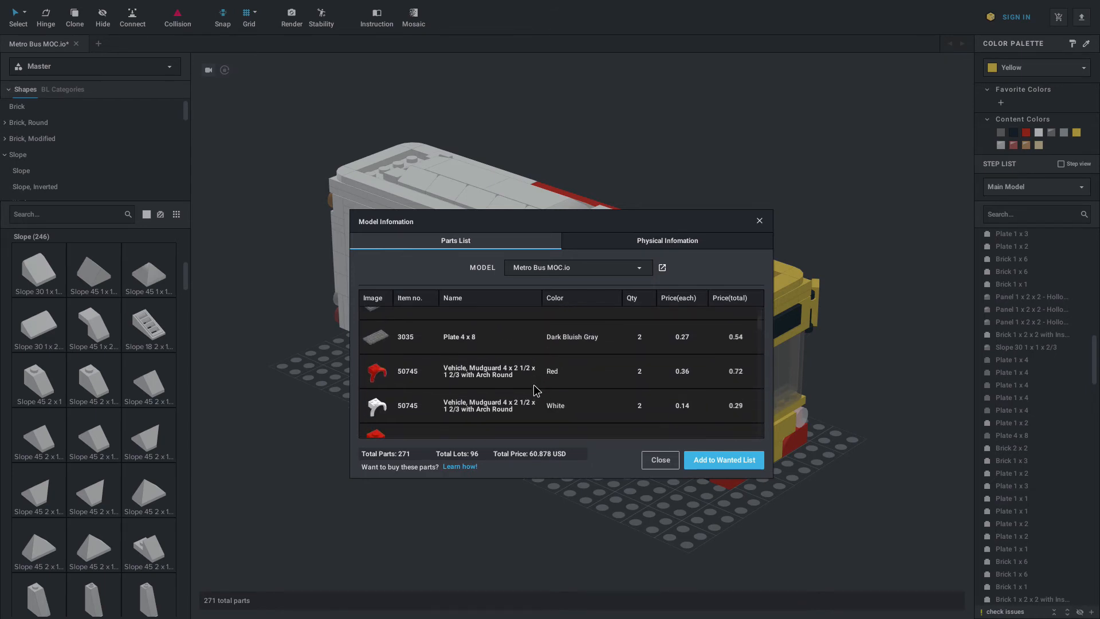
scroll(down, 3)
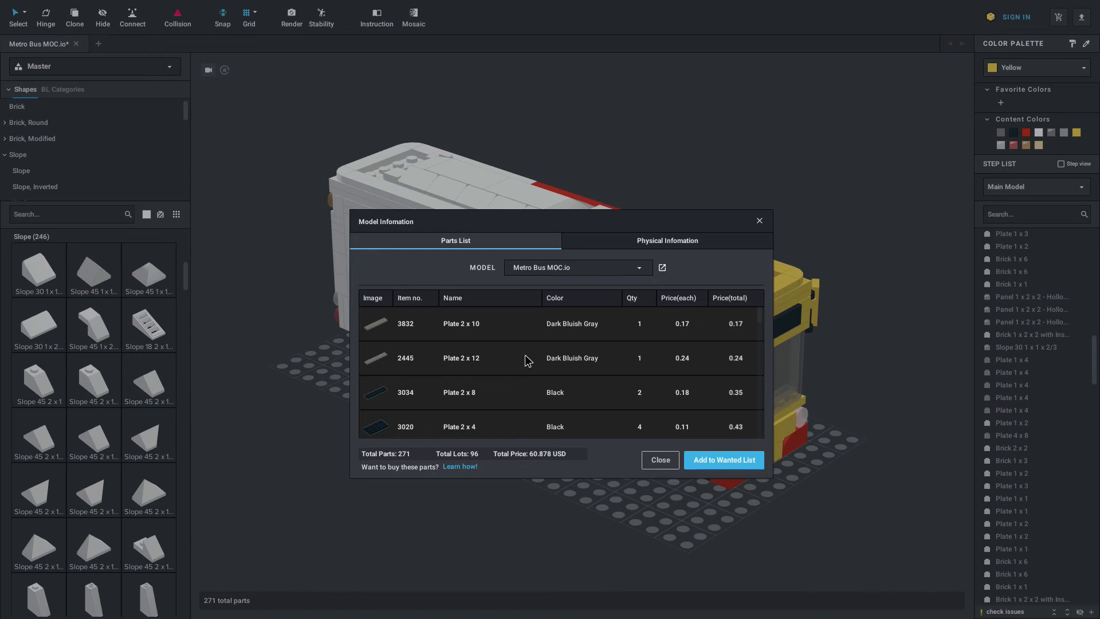
mouse_move(502, 402)
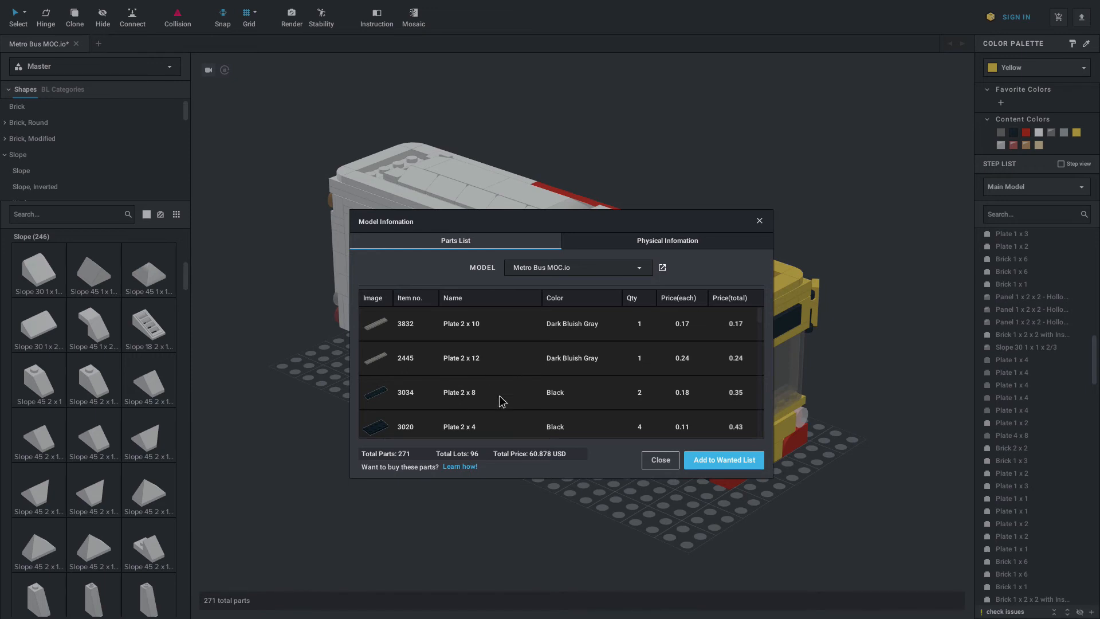
mouse_move(404, 454)
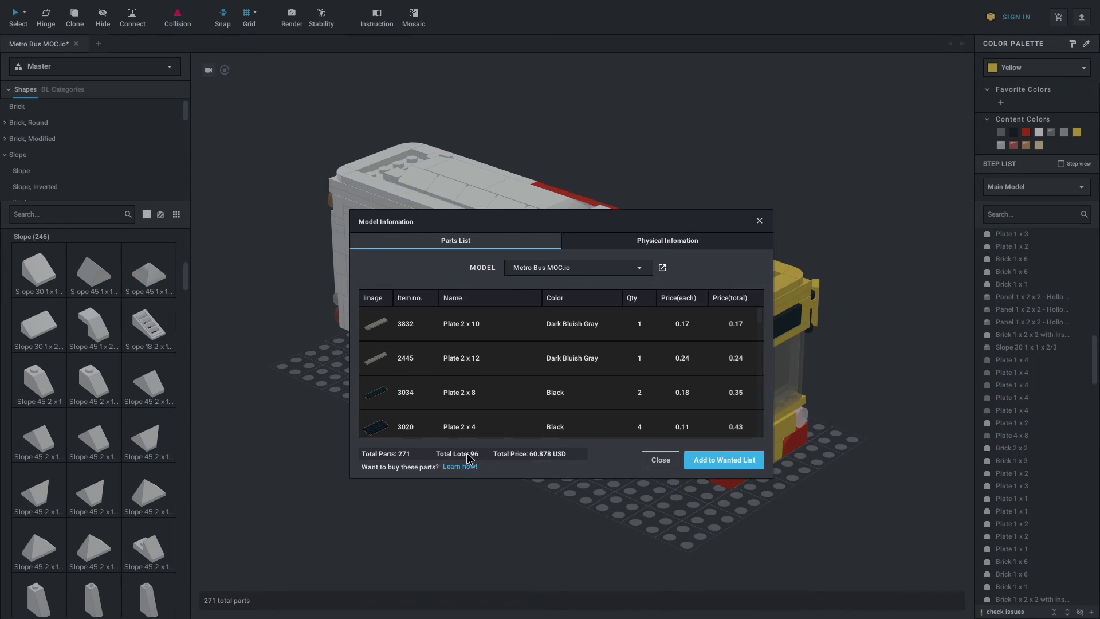
mouse_move(391, 470)
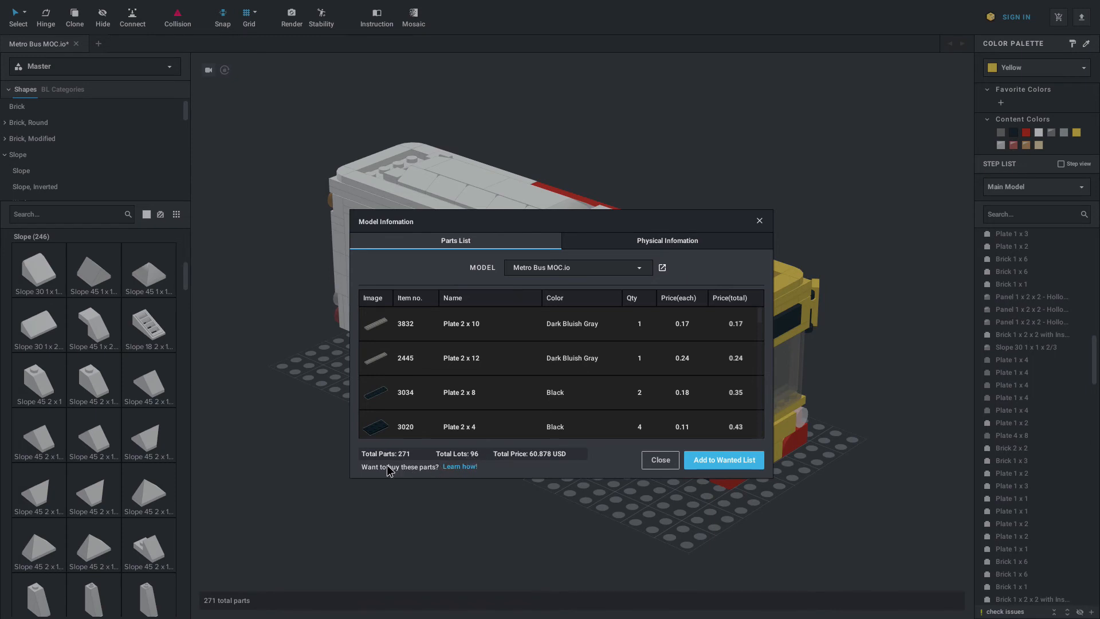
mouse_move(547, 421)
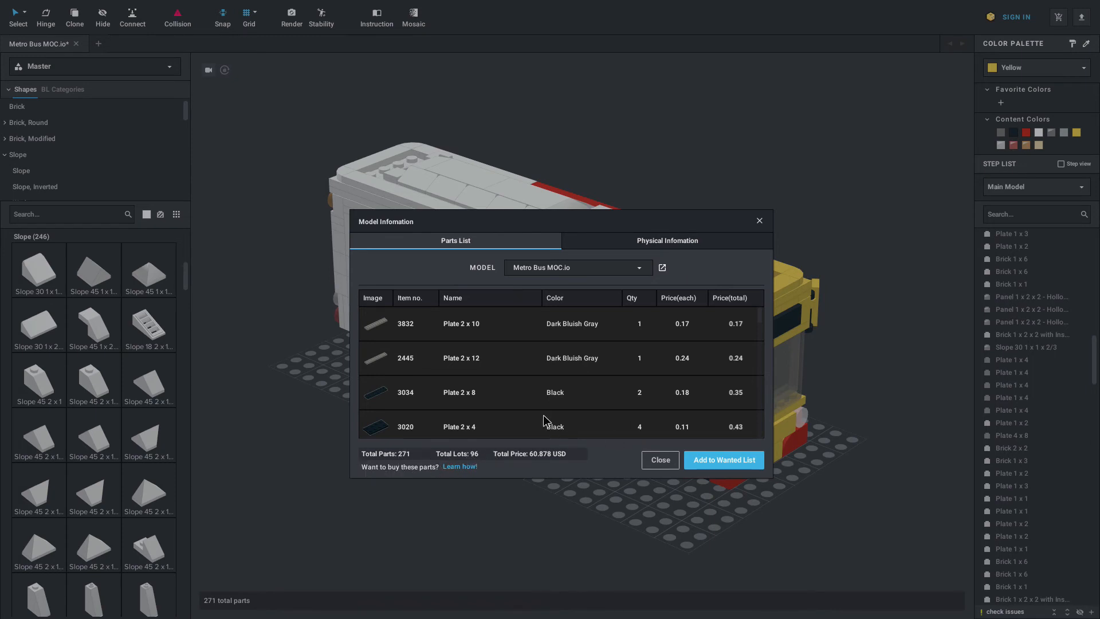
click(666, 241)
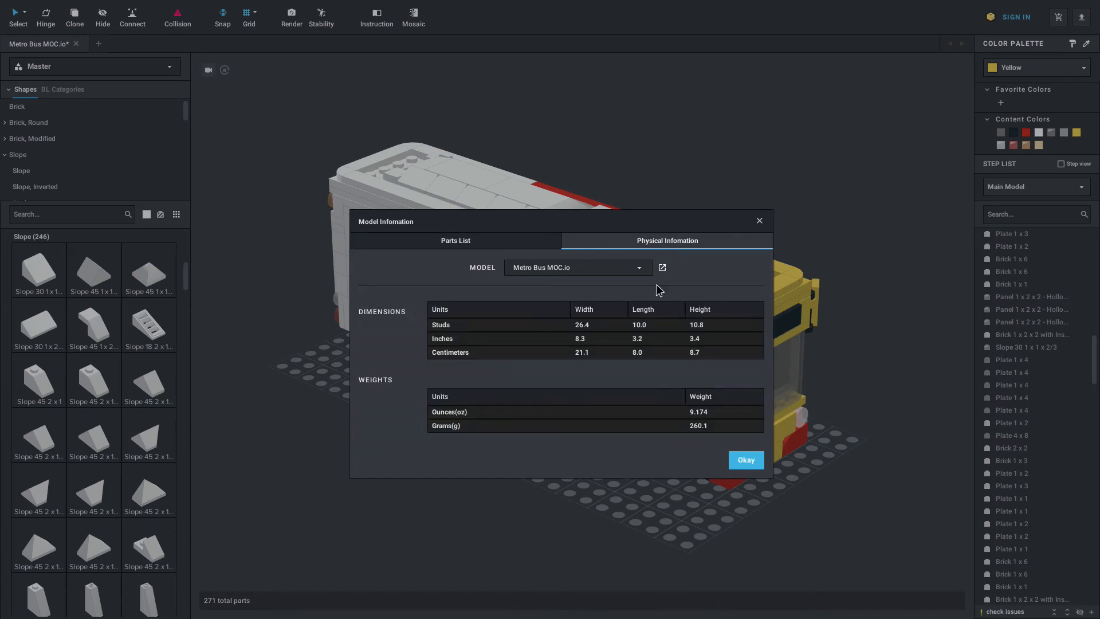
mouse_move(575, 362)
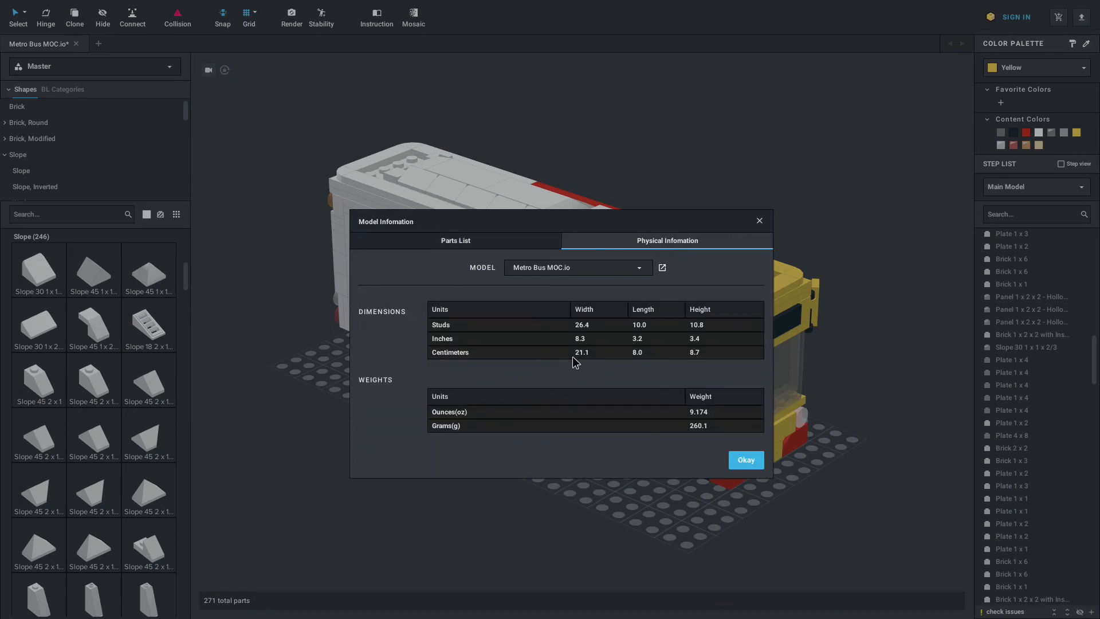
click(745, 459)
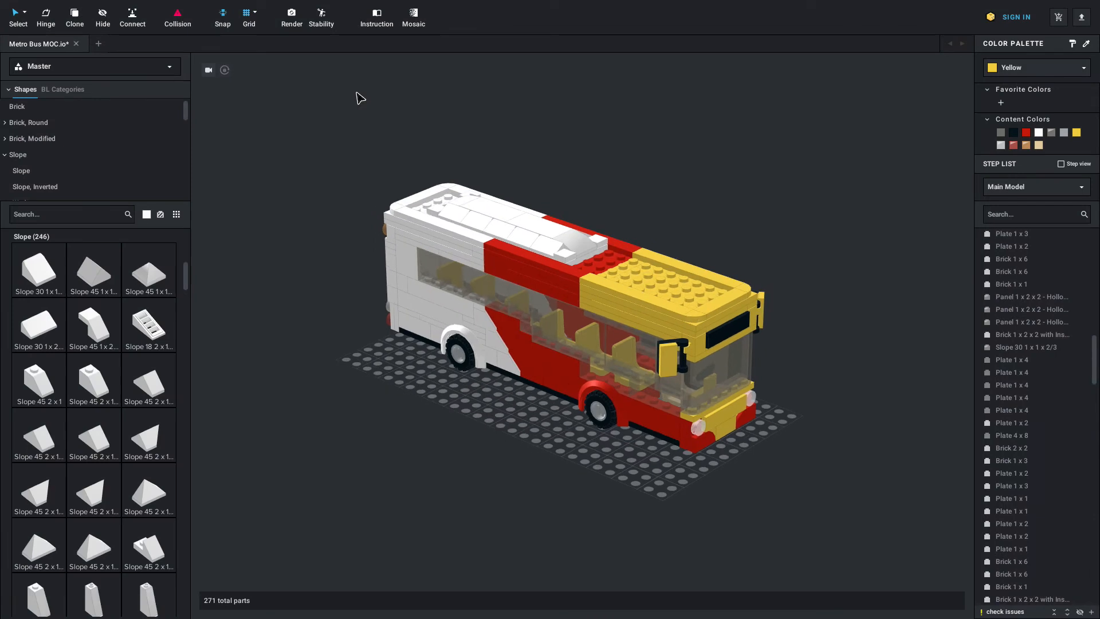
mouse_move(330, 28)
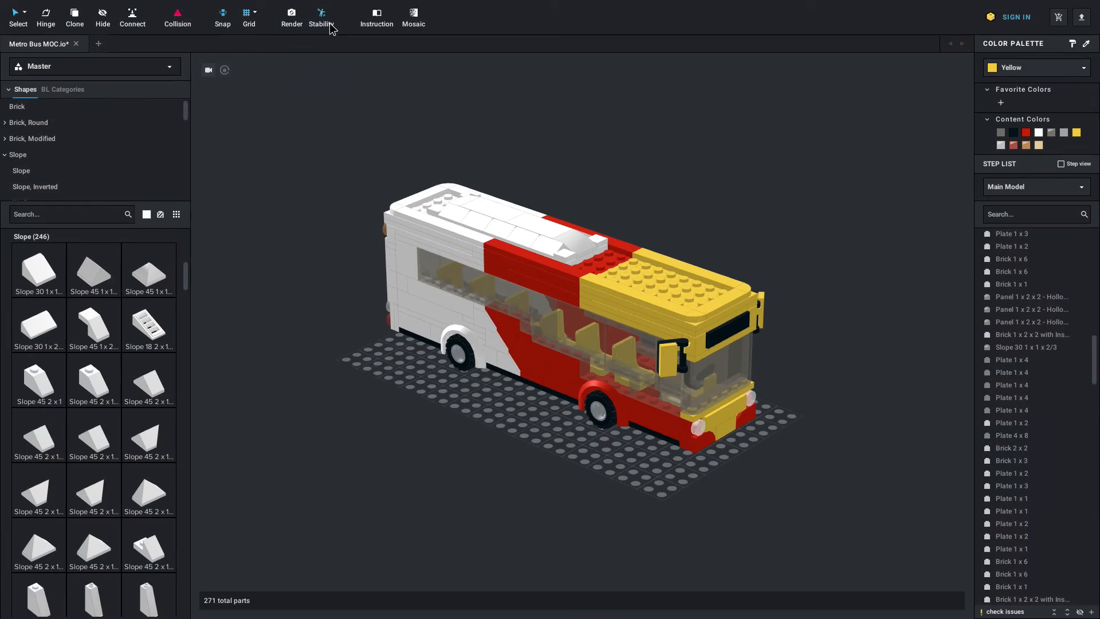
click(321, 18)
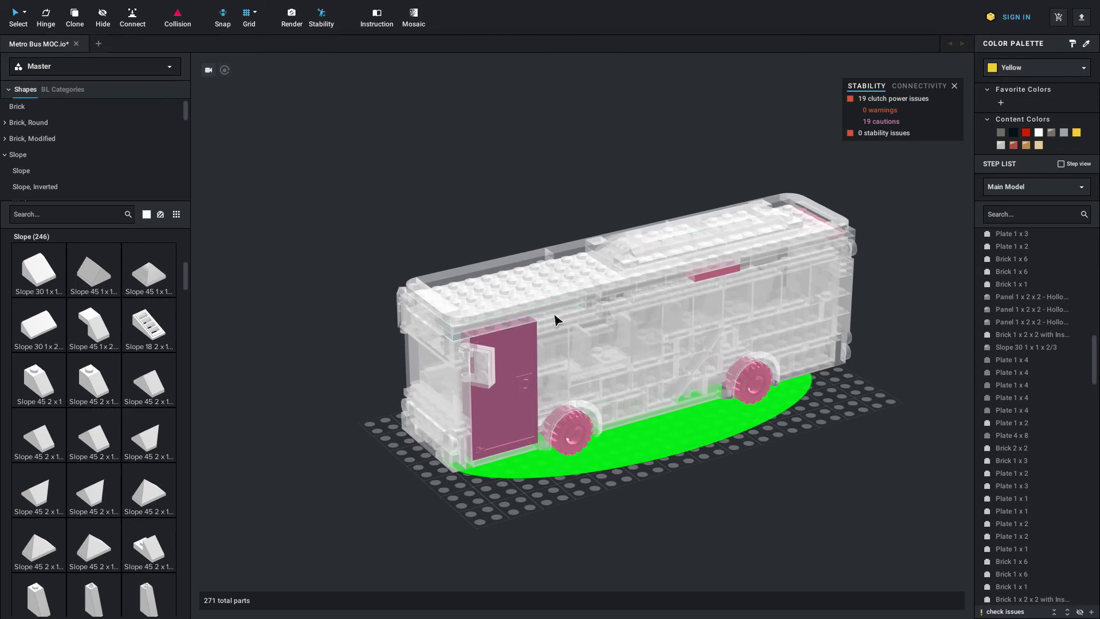
mouse_move(688, 491)
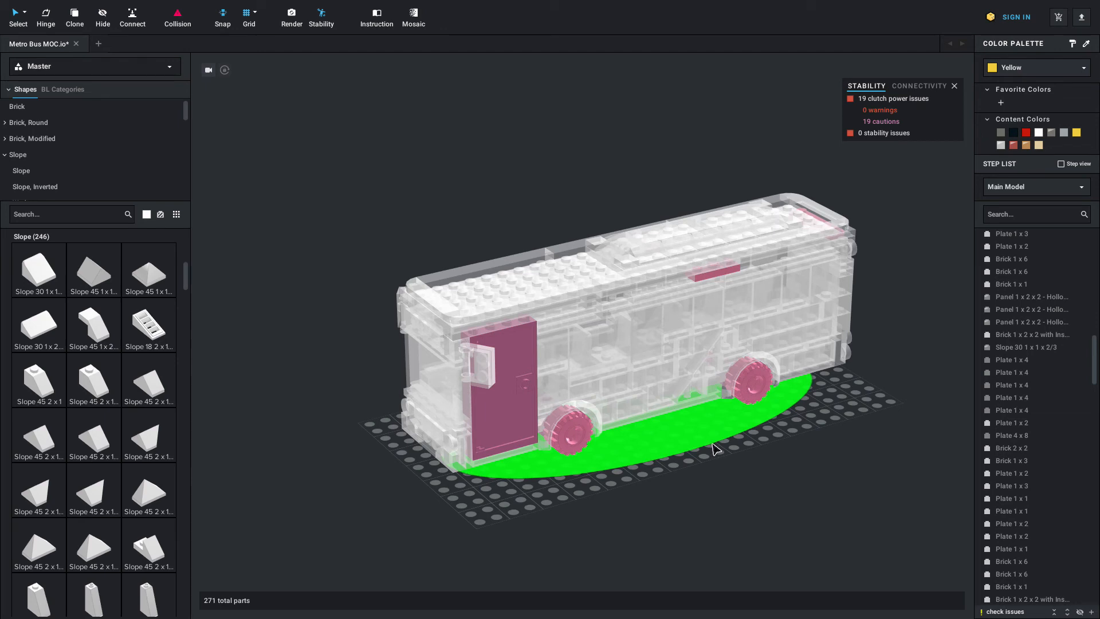
mouse_move(885, 84)
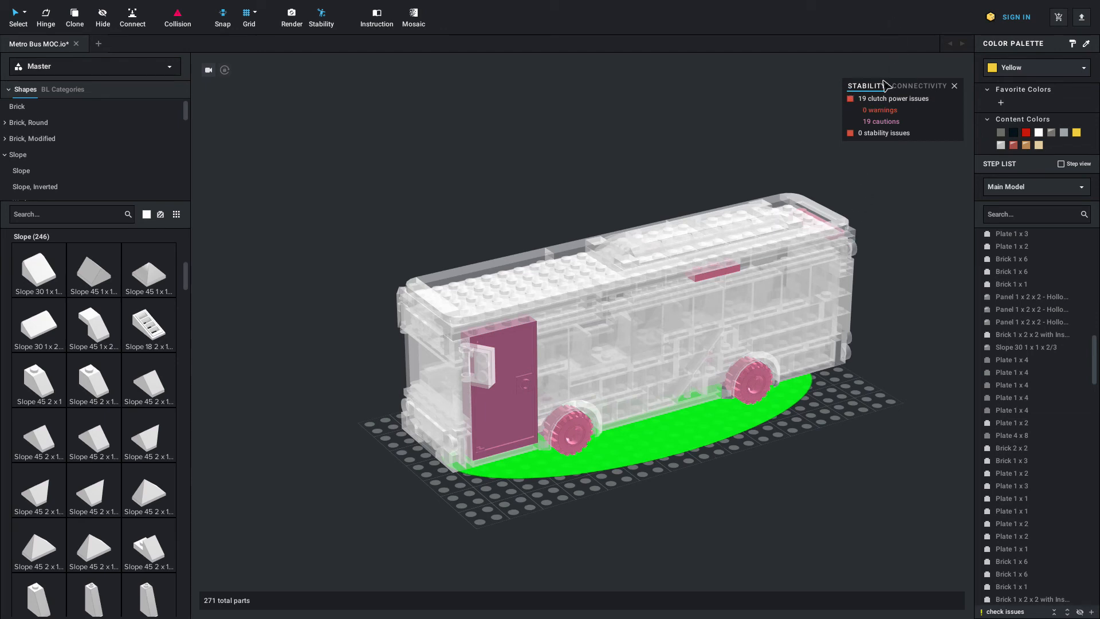
click(919, 86)
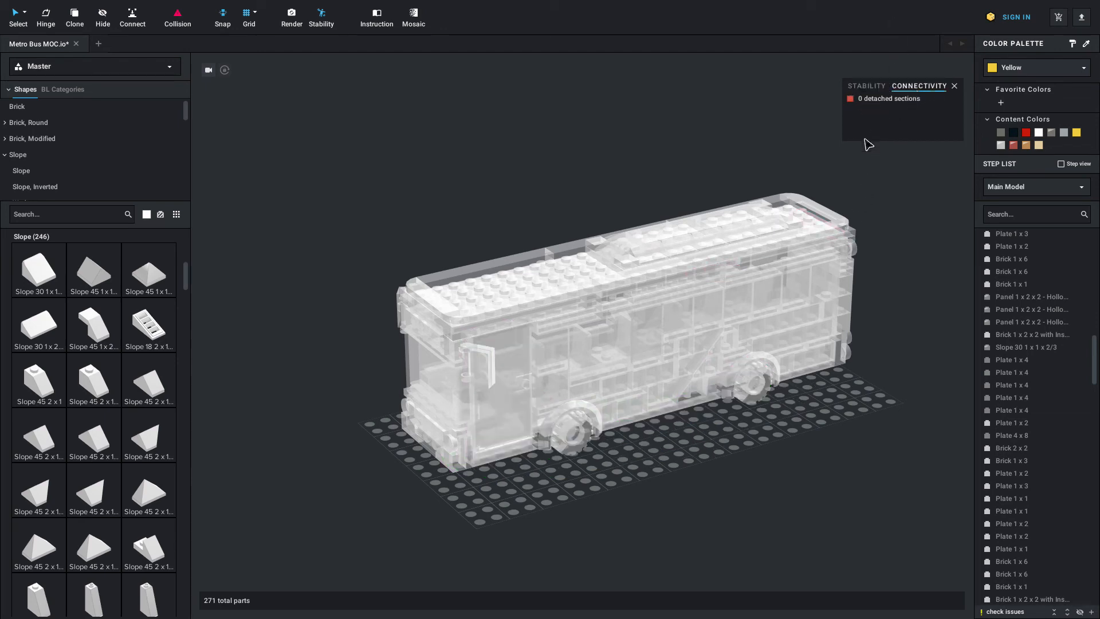
click(866, 85)
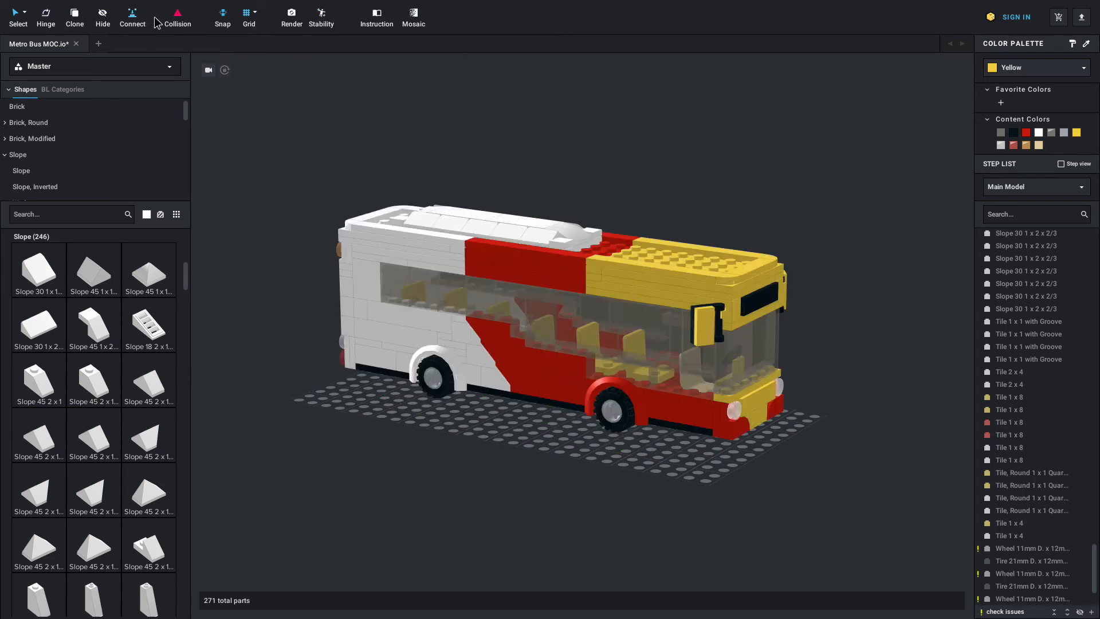
mouse_move(337, 29)
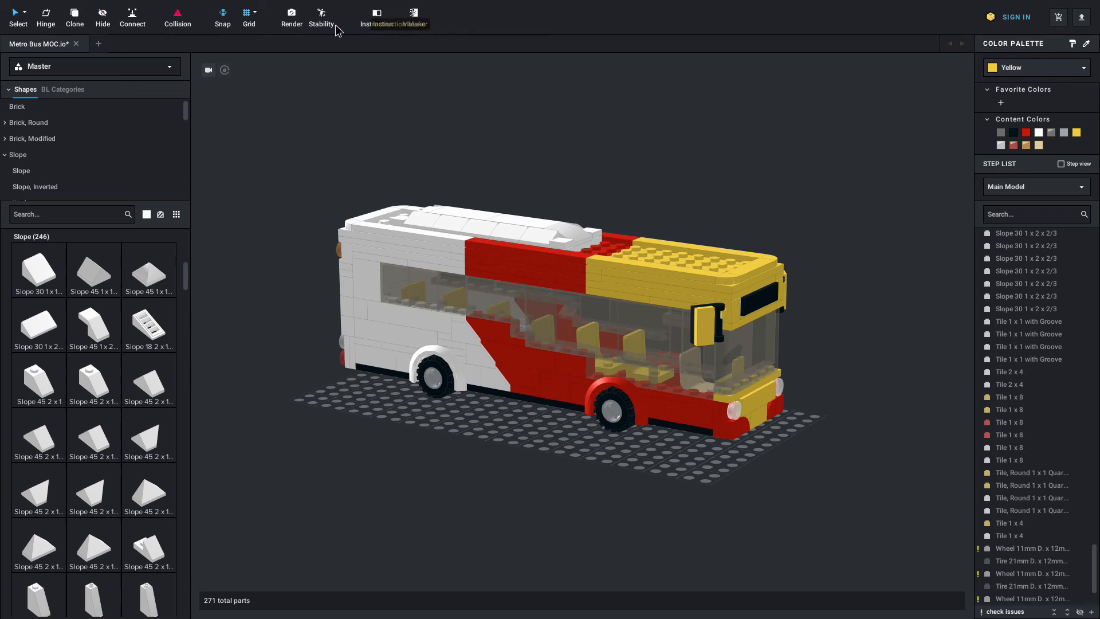
mouse_move(335, 28)
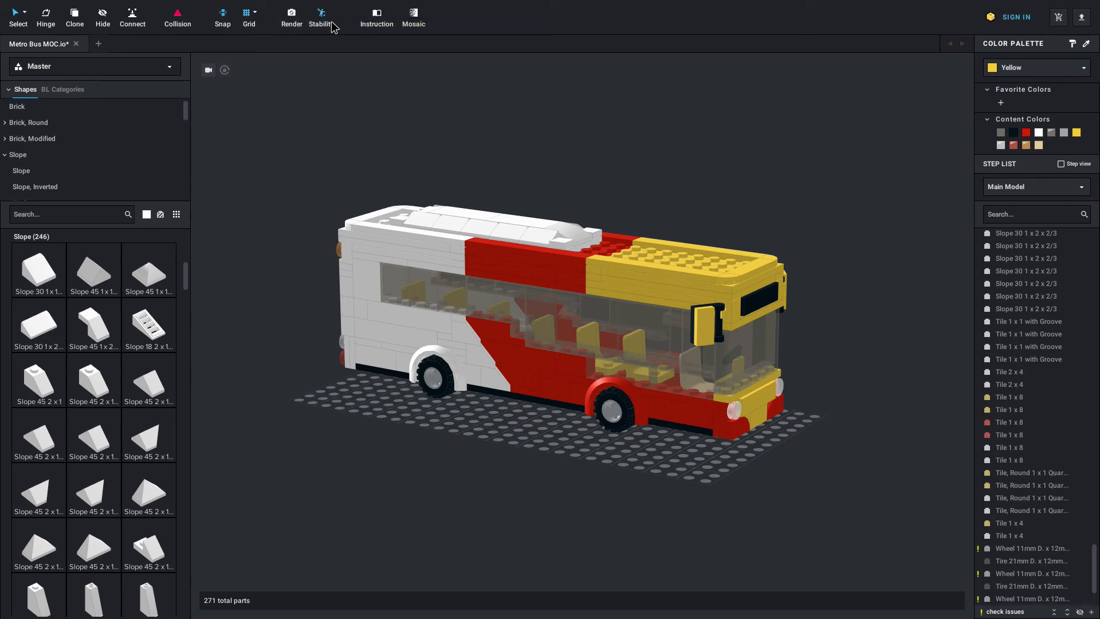
mouse_move(414, 14)
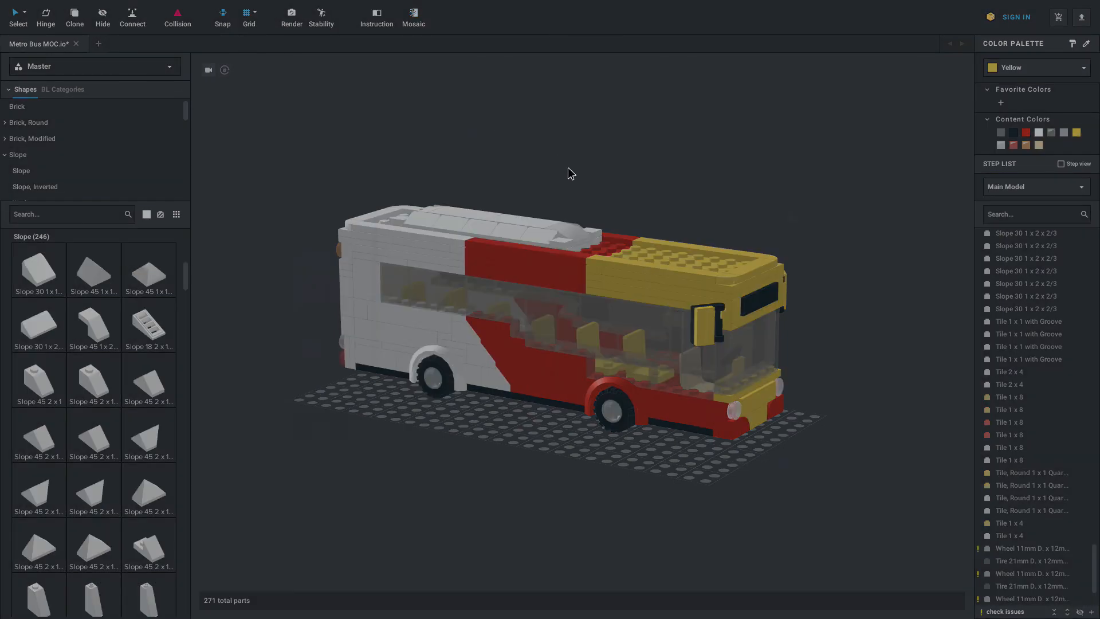
mouse_move(498, 150)
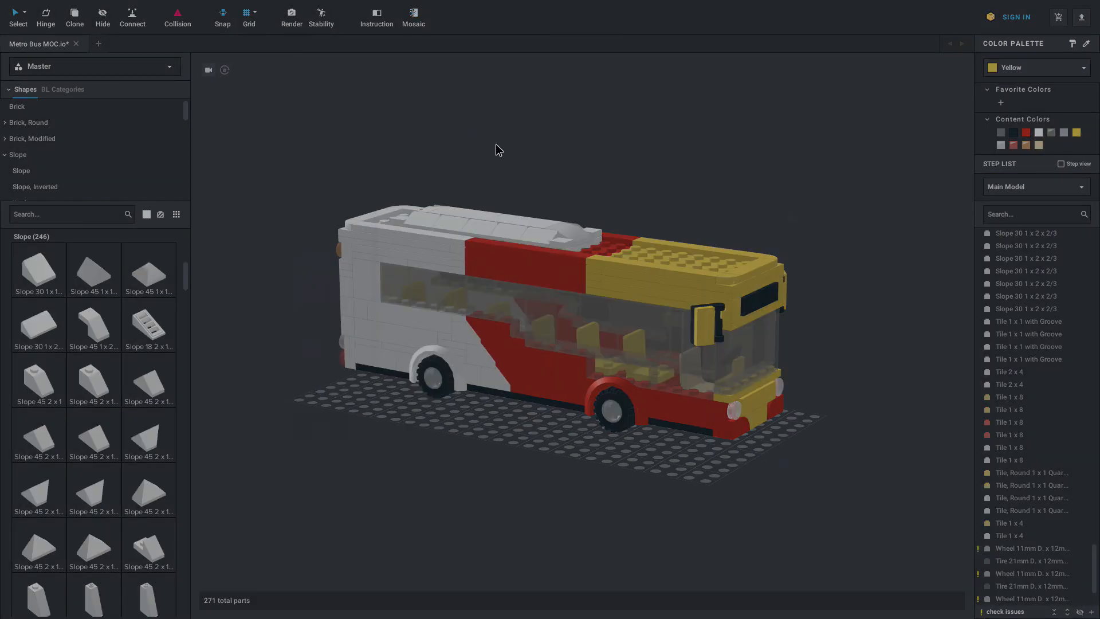
- Launch Mosaic and scroll its Images list, previewing the mosaic_viewport image
click(413, 17)
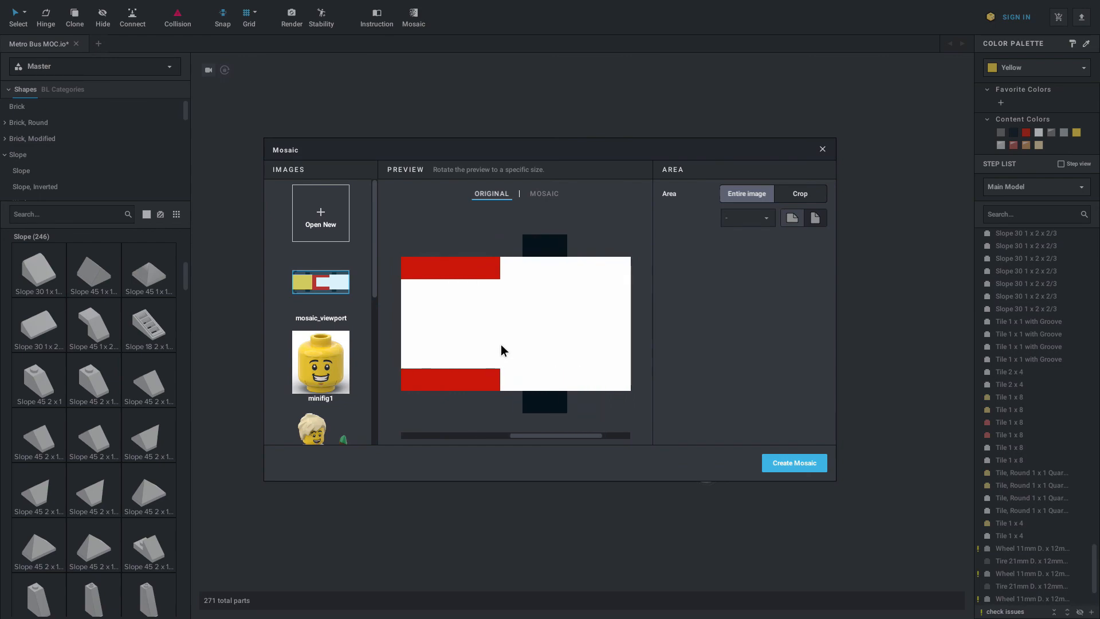
scroll(down, 3)
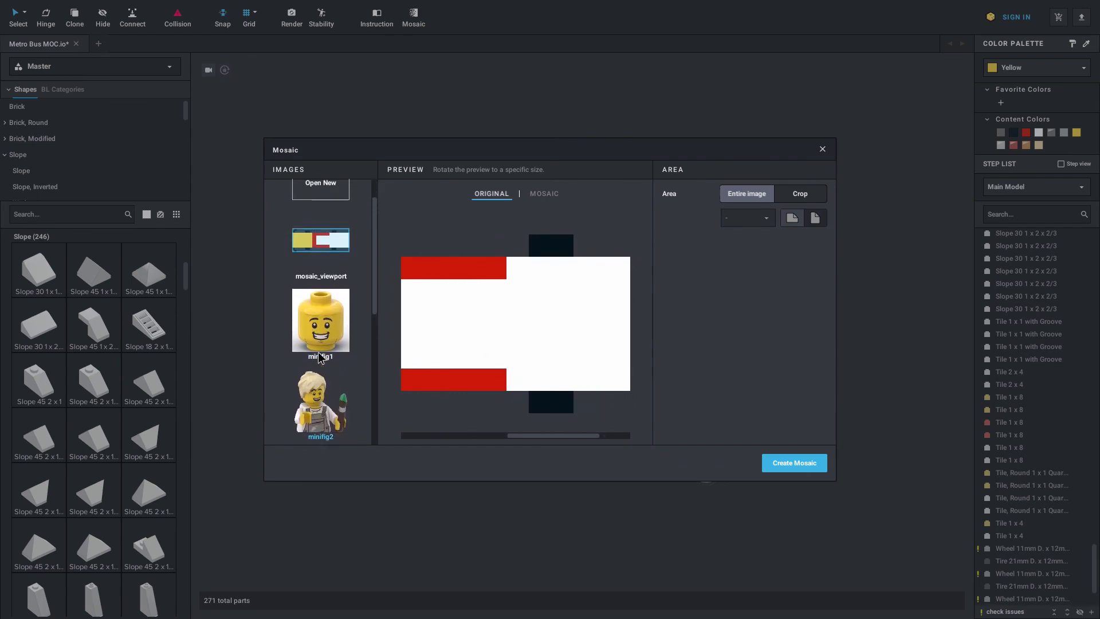